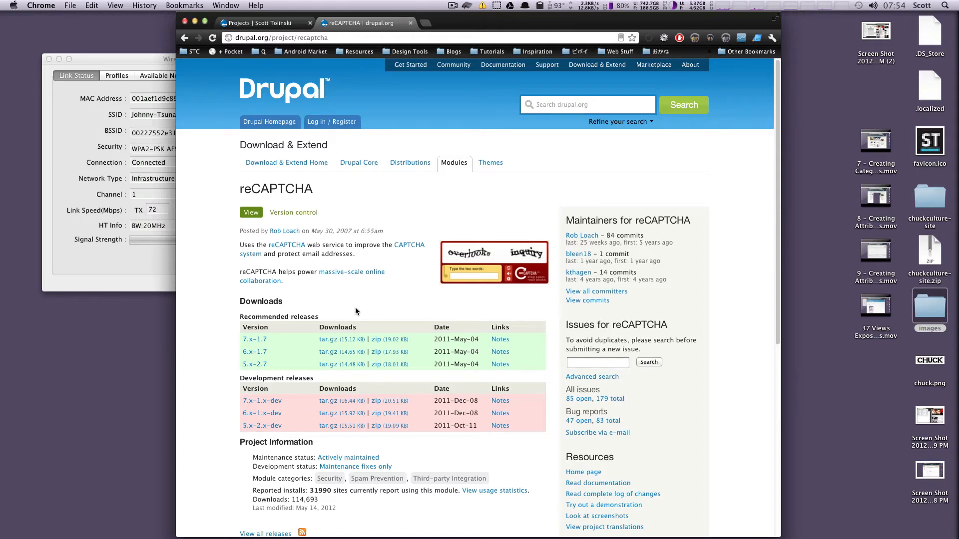
mouse_move(400, 304)
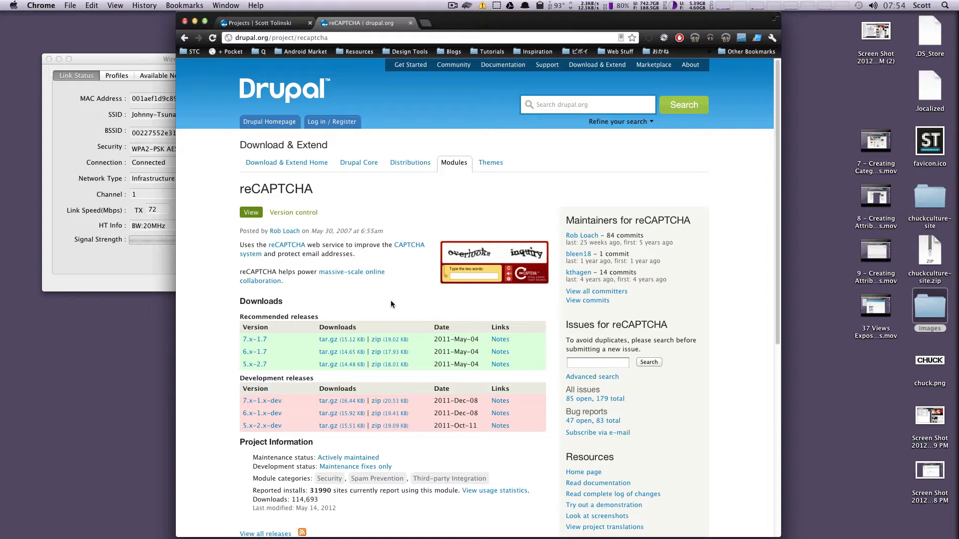
mouse_move(383, 303)
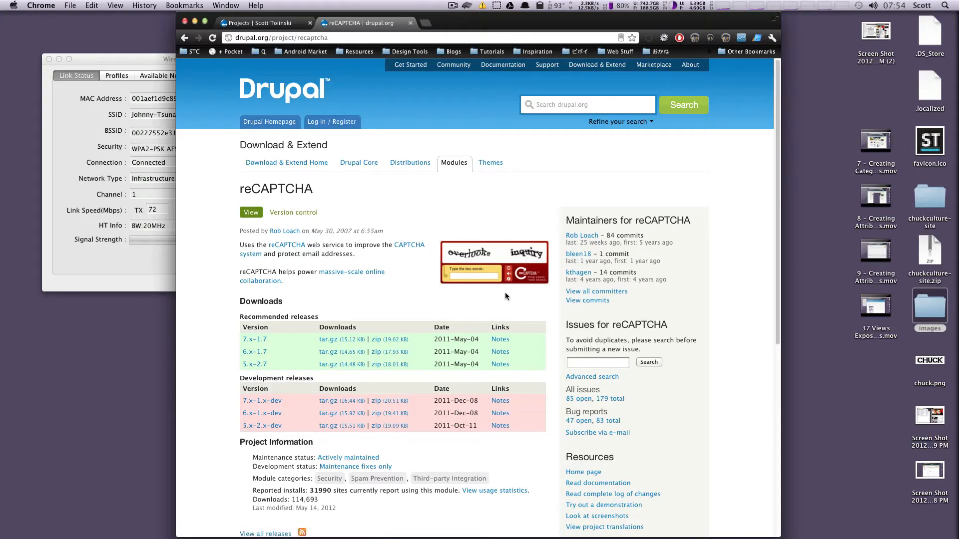
mouse_move(501, 292)
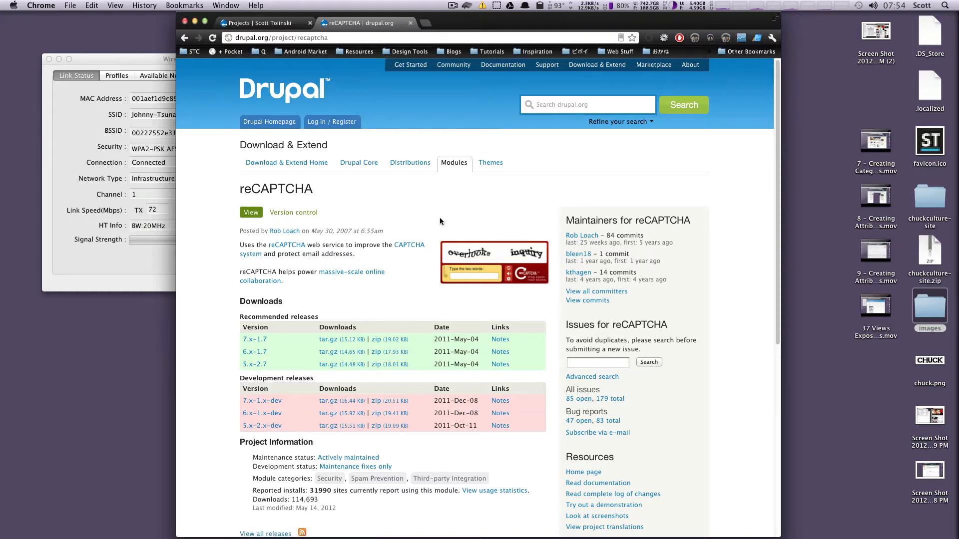
mouse_move(514, 273)
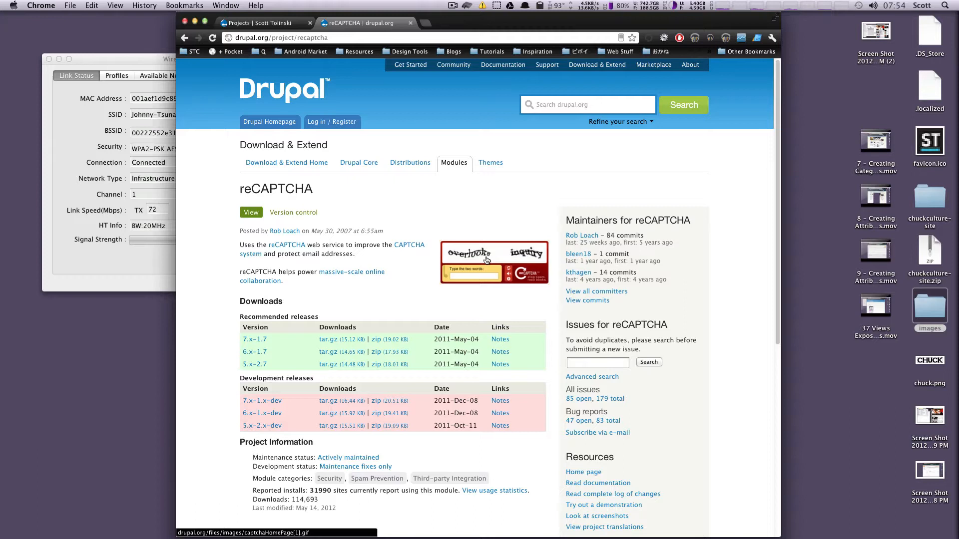
mouse_move(518, 265)
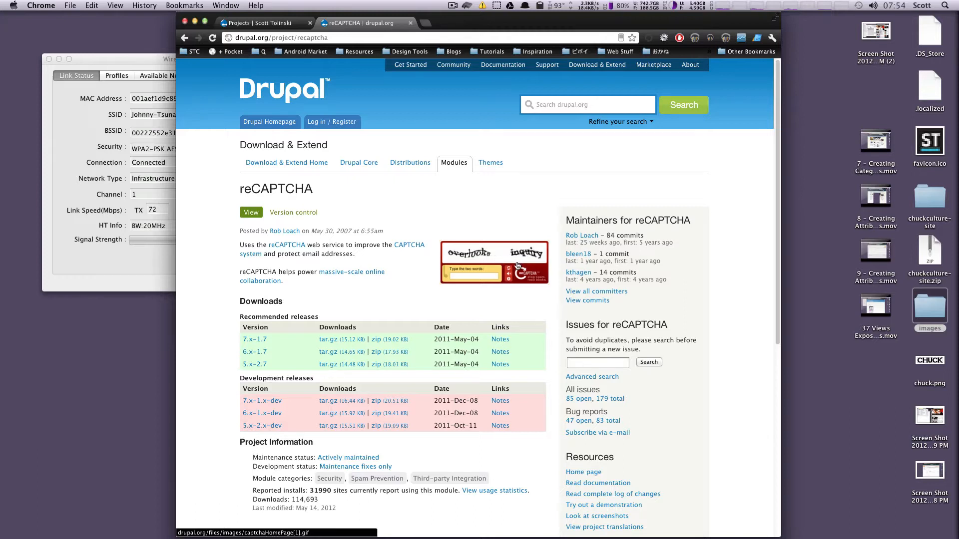
mouse_move(510, 266)
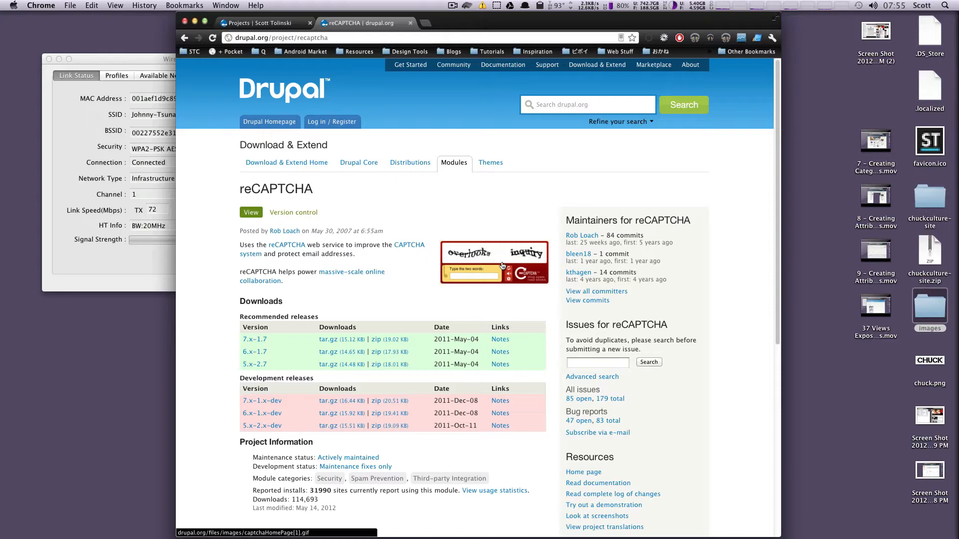
mouse_move(357, 272)
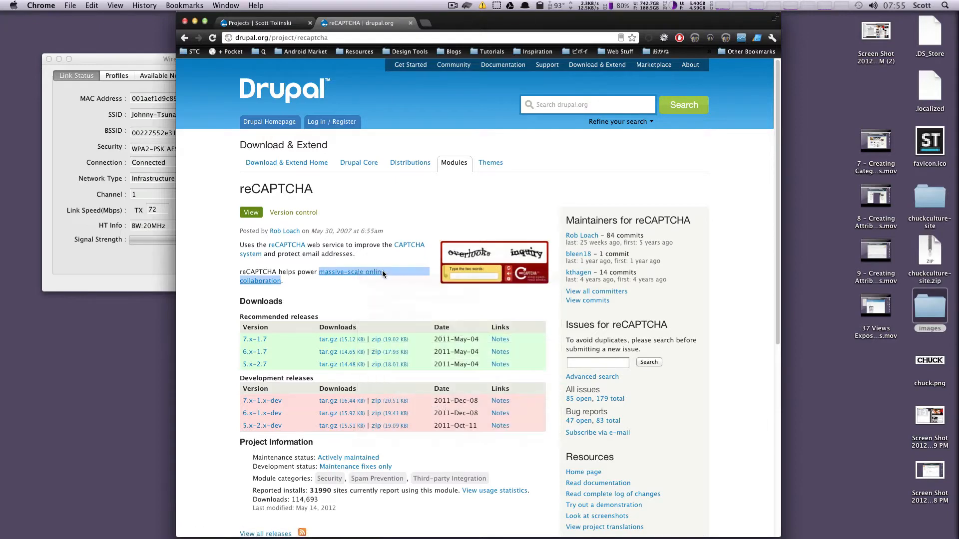
- Start the 'massive-scale online collaboration' YouTube talk, pause it, and return to the reCAPTCHA project page
left_click(350, 271)
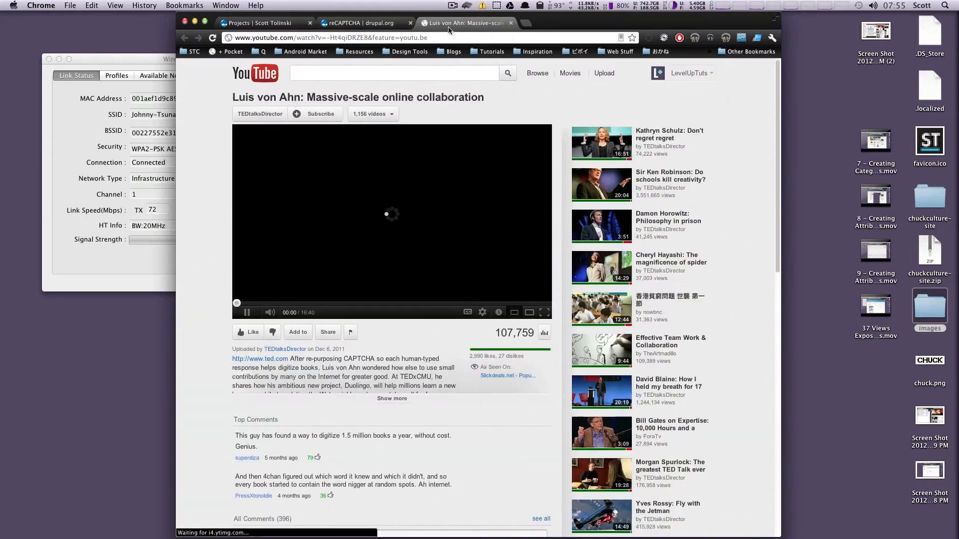
left_click(249, 313)
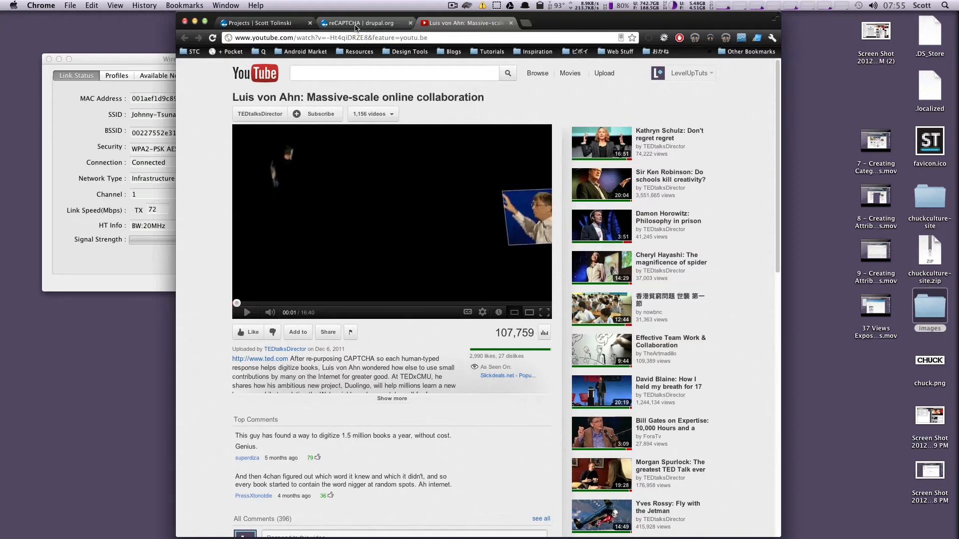
left_click(360, 23)
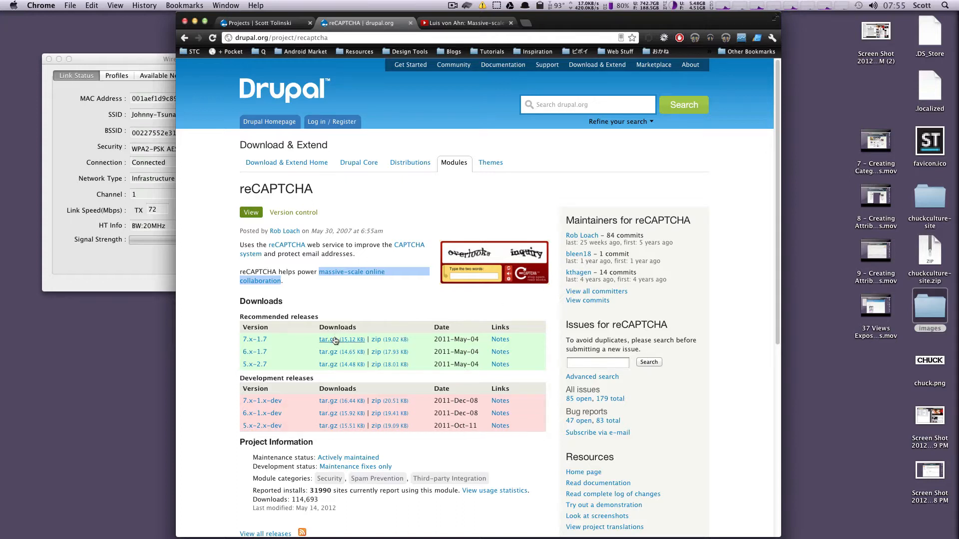
- Download the reCAPTCHA 7.x-1.7 tar.gz release and return to the local site's Projects page
left_click(328, 339)
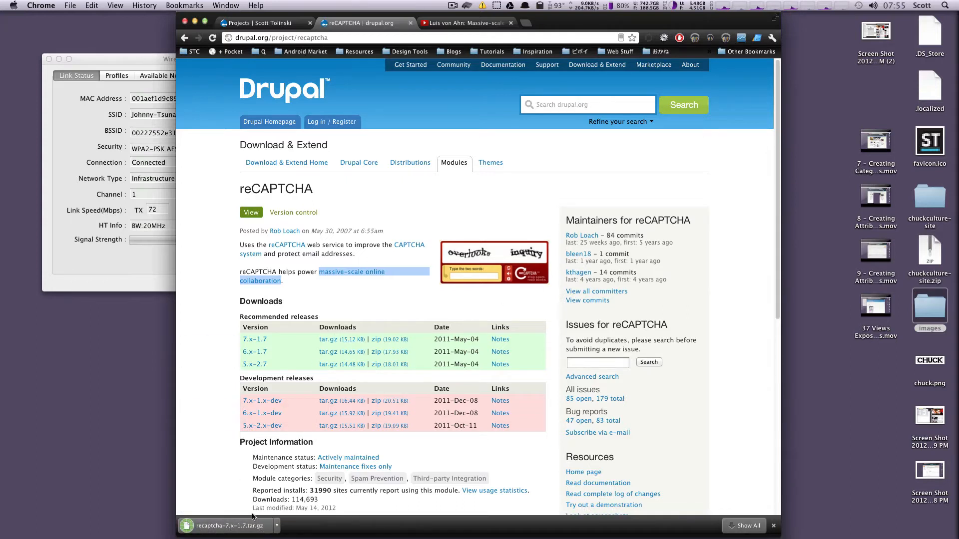
left_click(225, 526)
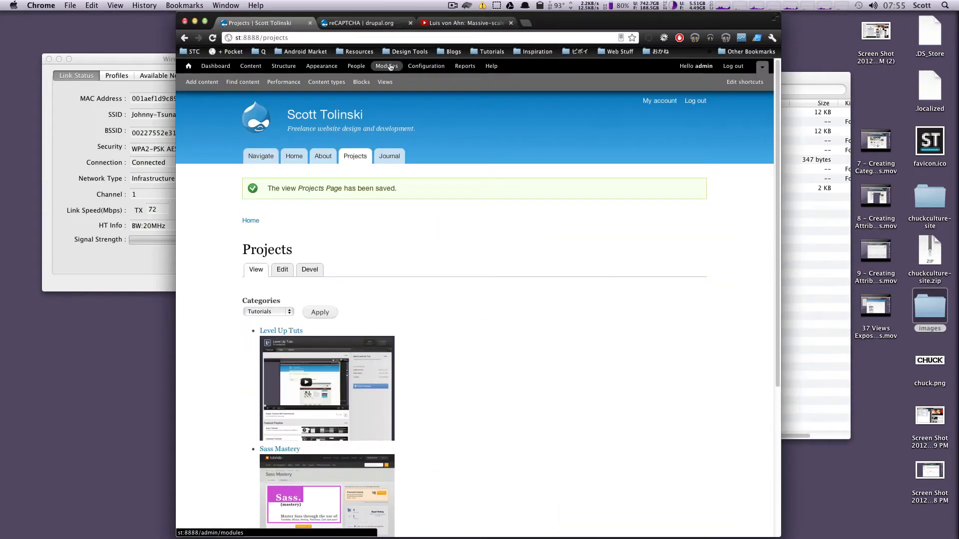
- Filter the Modules list to Spam control, noting reCAPTCHA needs the missing Captcha module, then return to the project page
left_click(387, 66)
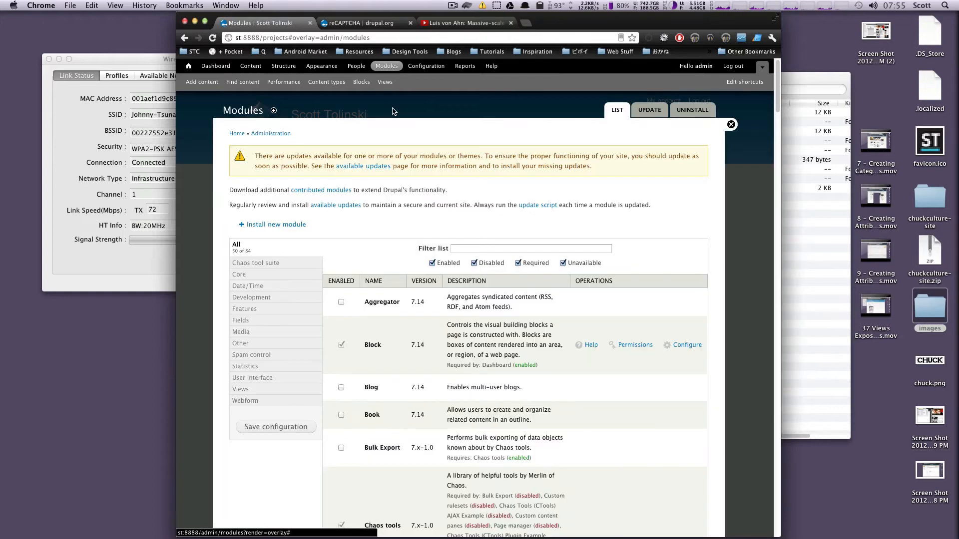
mouse_move(442, 248)
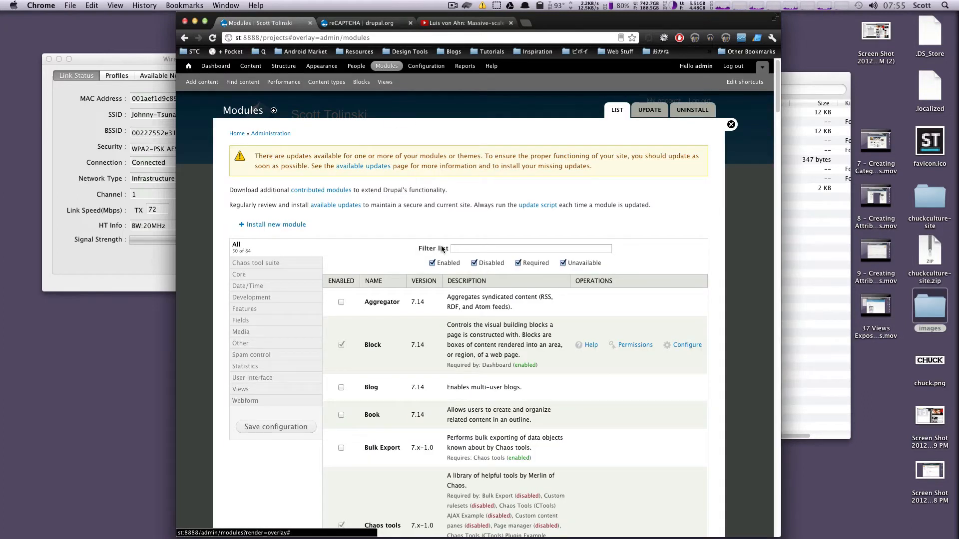
left_click(530, 248)
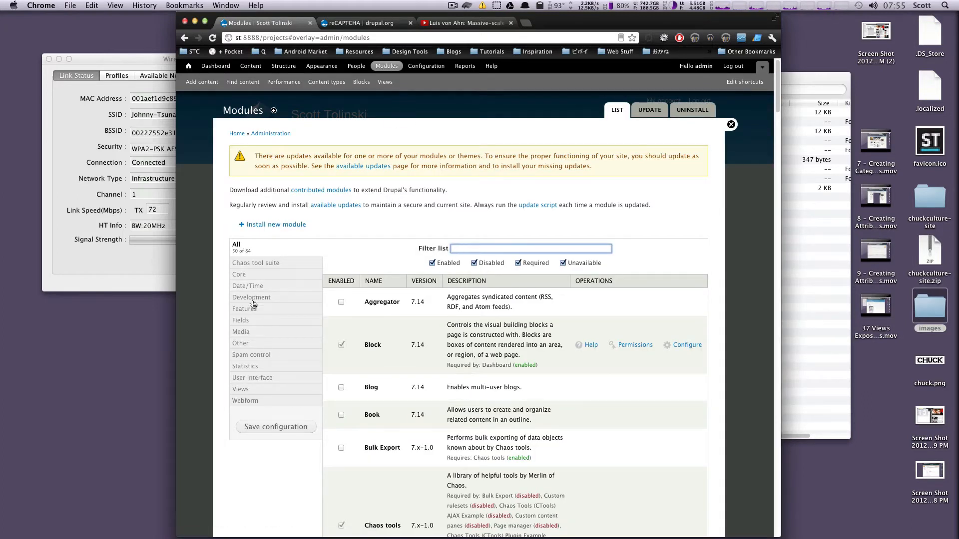
left_click(252, 348)
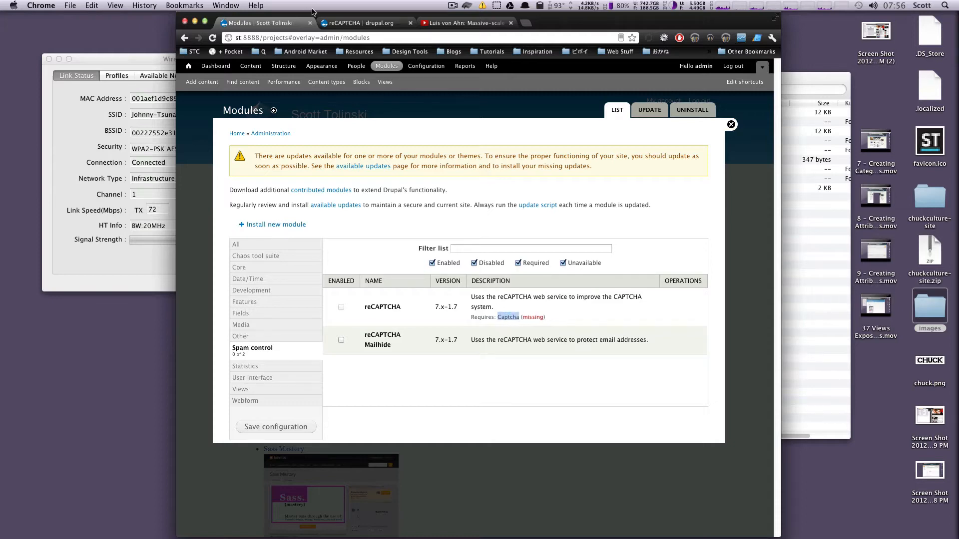
left_click(360, 23)
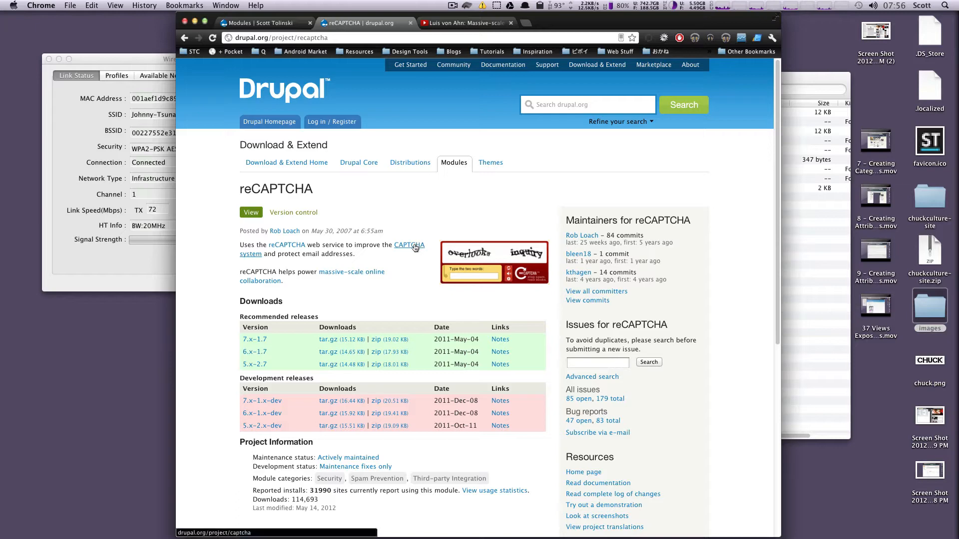
- Download the CAPTCHA 7.x-1.0-beta2 tar.gz from its project page and return to the local Modules page
left_click(407, 245)
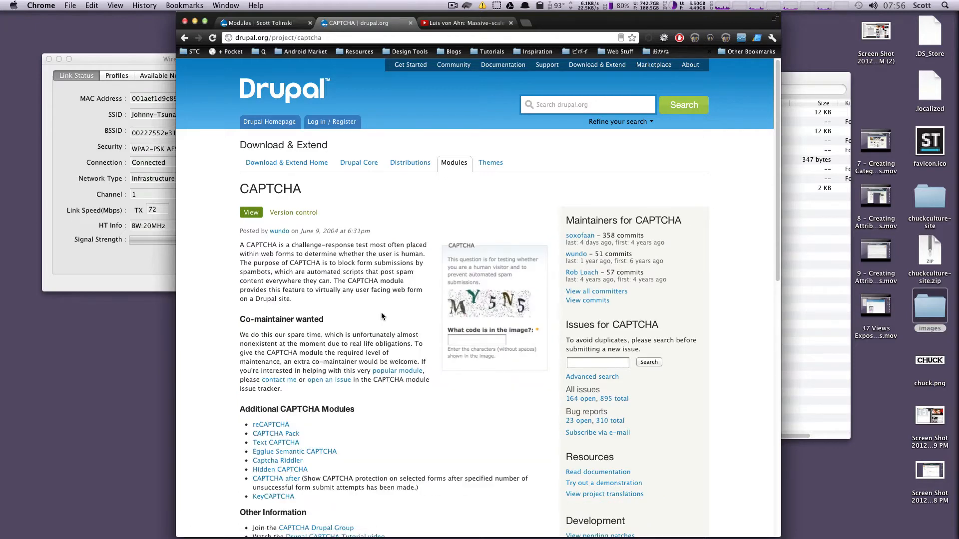
scroll("down", 3)
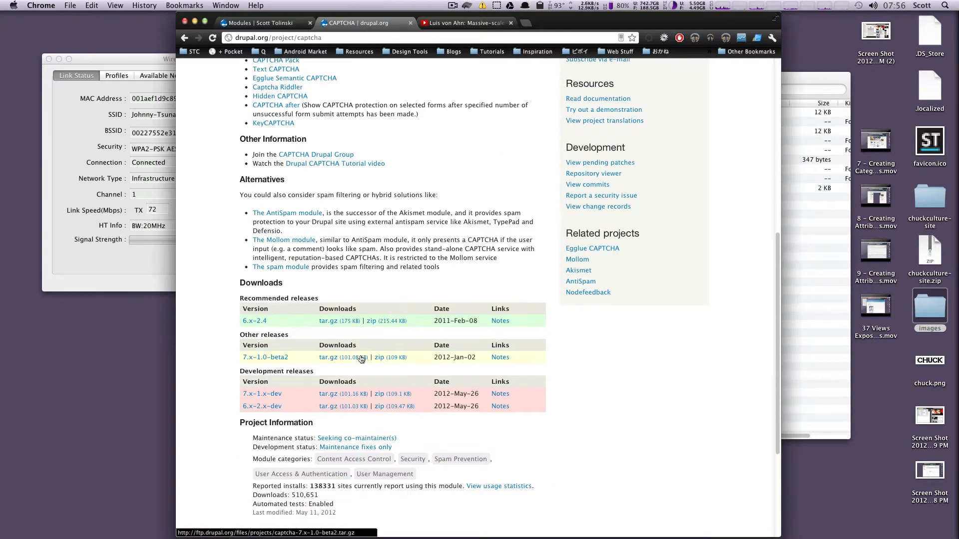
left_click(328, 358)
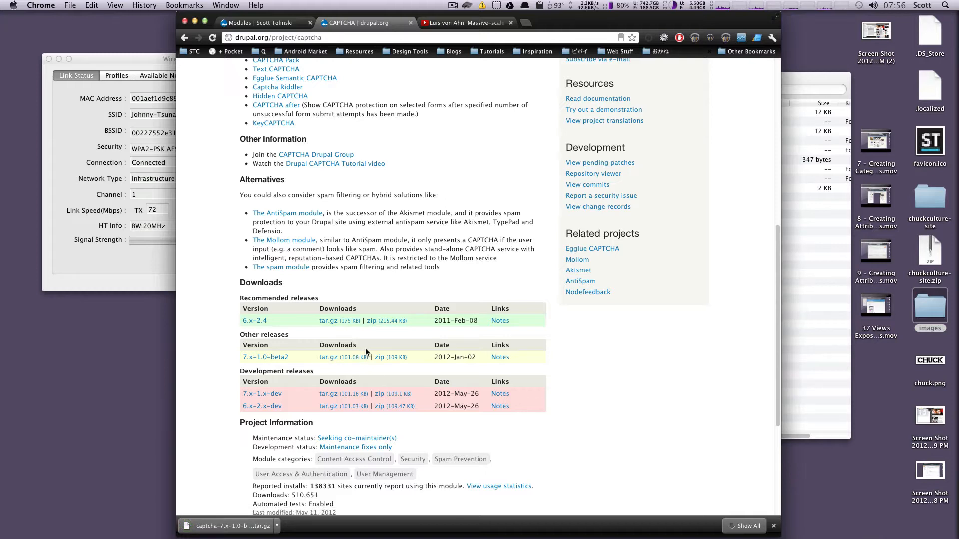
mouse_move(339, 384)
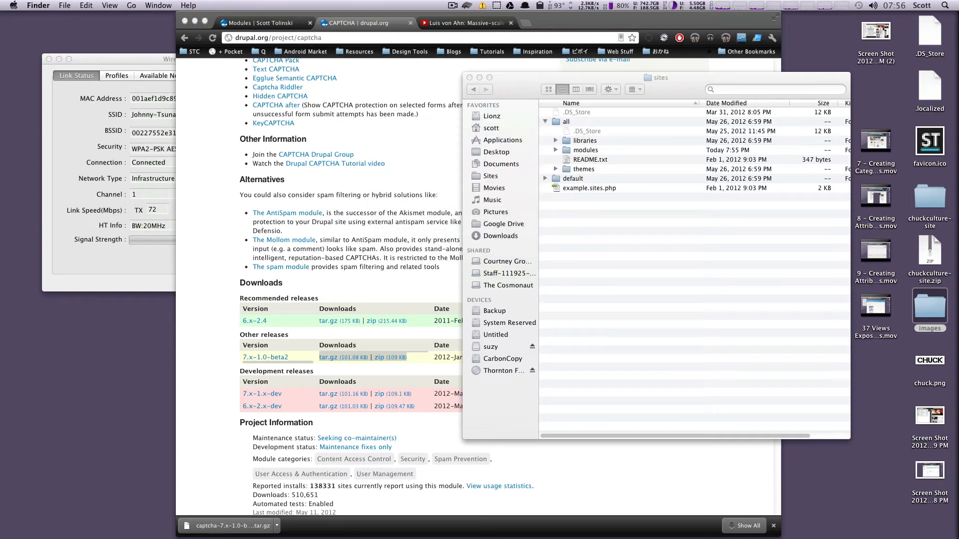
left_click(585, 149)
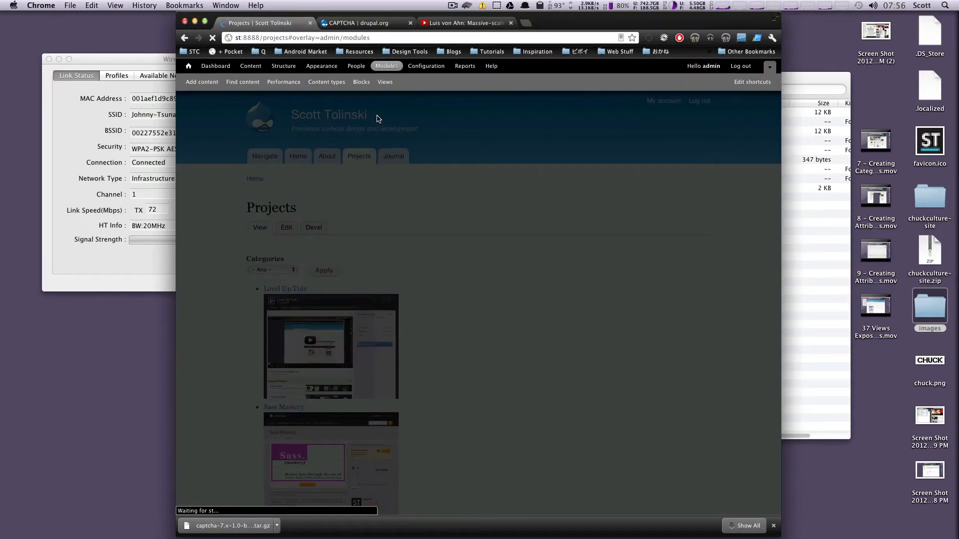
- Enable CAPTCHA and reCAPTCHA under Spam control and save the module configuration
left_click(386, 66)
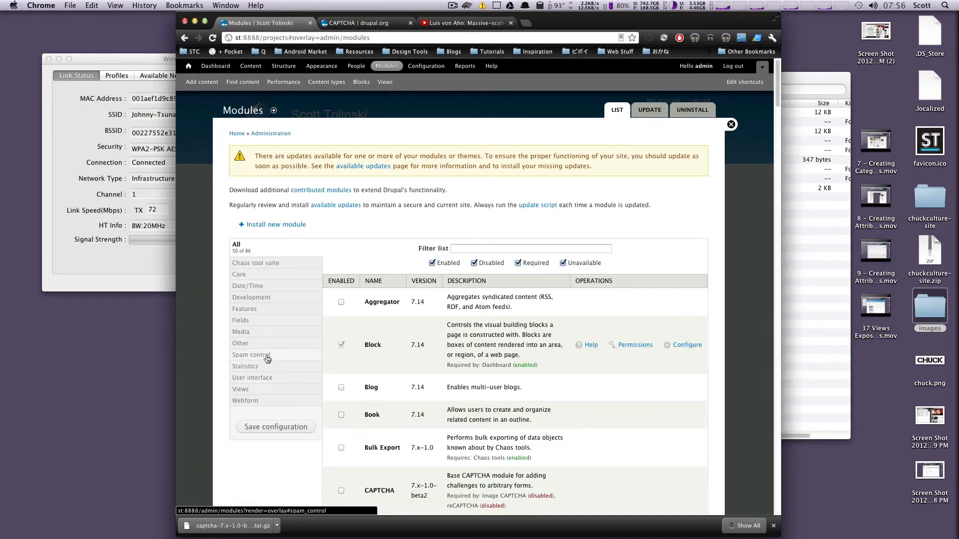
left_click(251, 355)
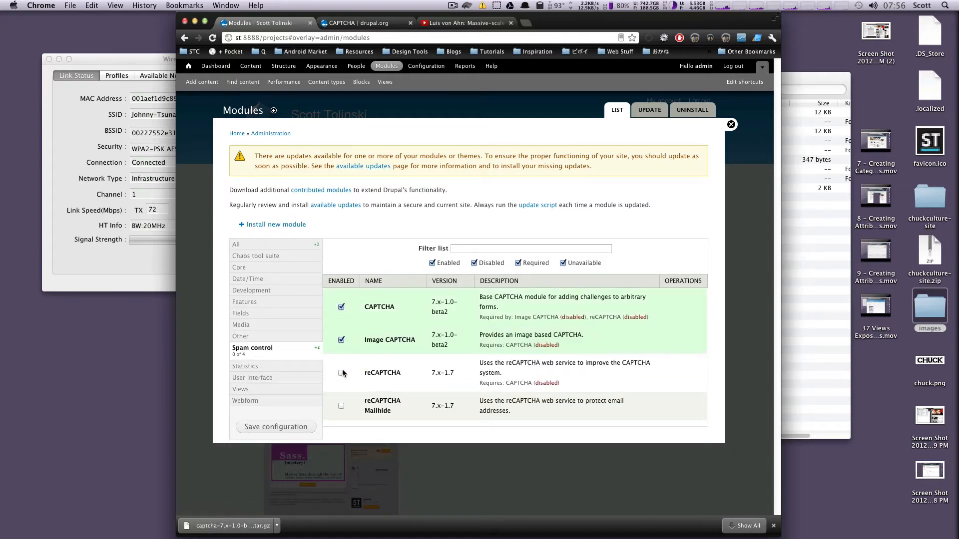
left_click(340, 339)
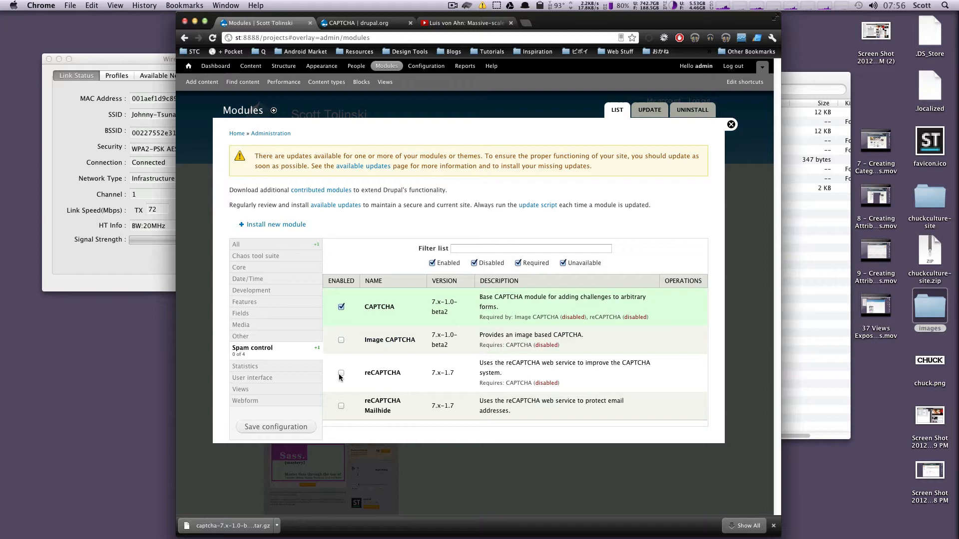
left_click(341, 373)
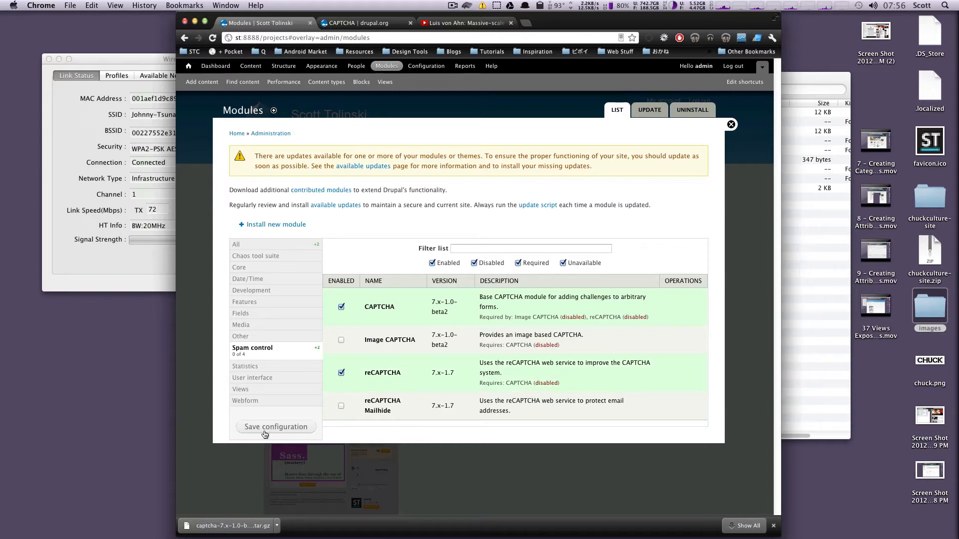
left_click(276, 426)
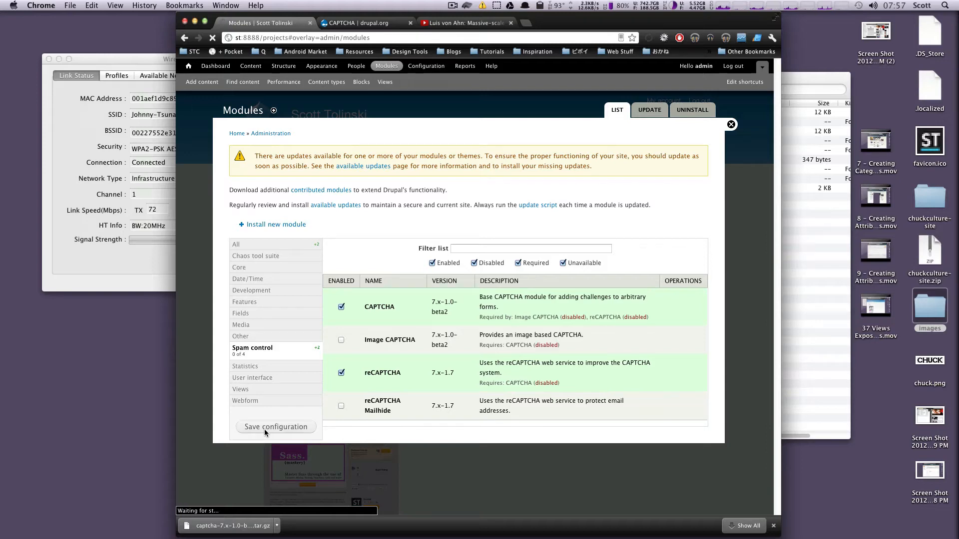
left_click(275, 426)
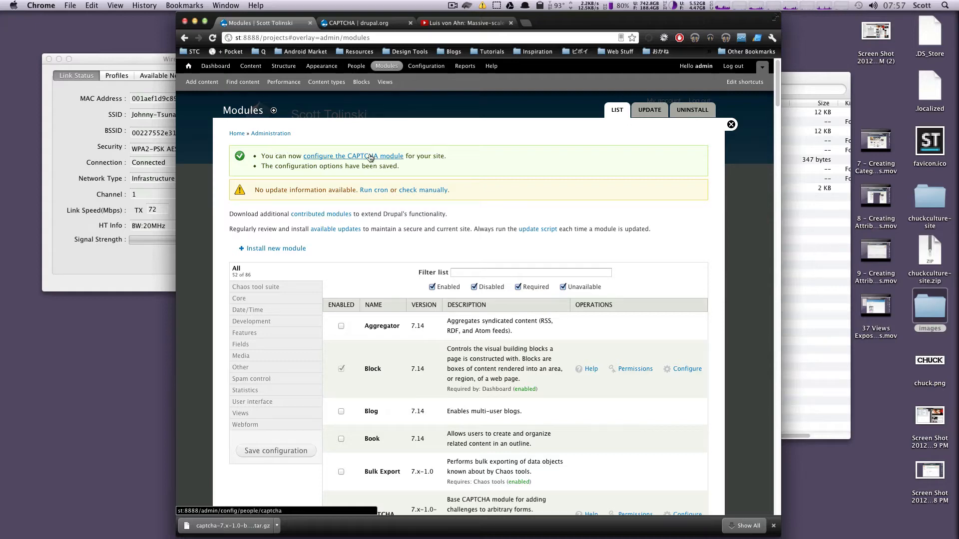
- Review the CAPTCHA settings page and its Default challenge type choices
left_click(352, 156)
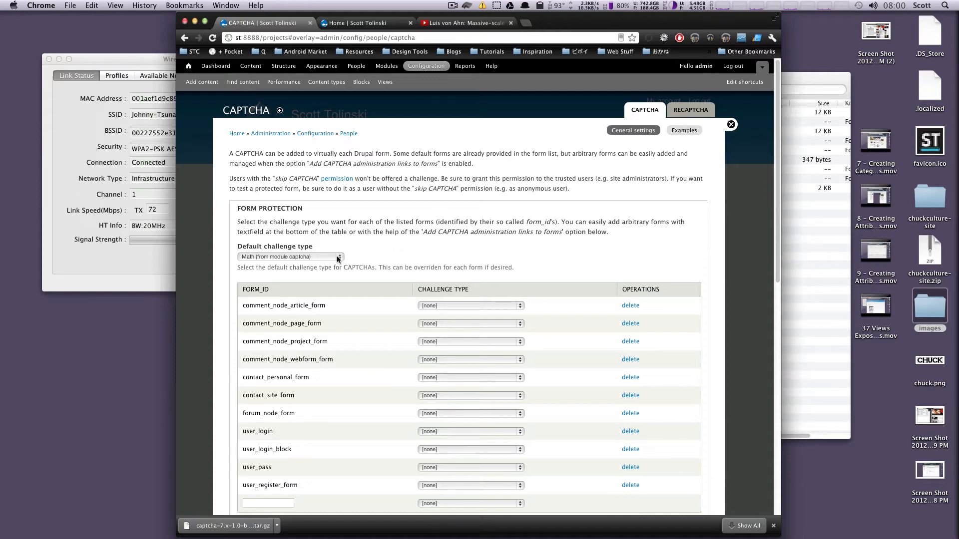
mouse_move(336, 255)
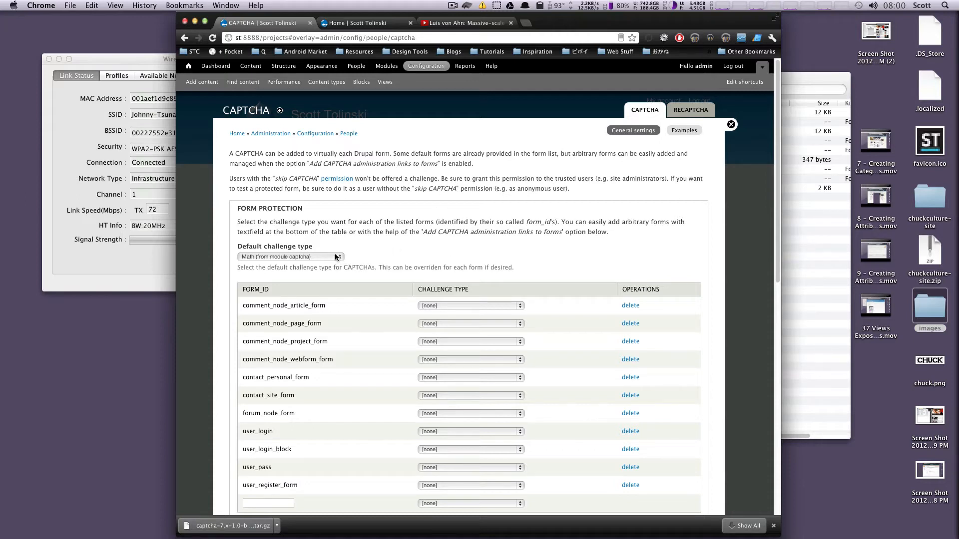
left_click(290, 256)
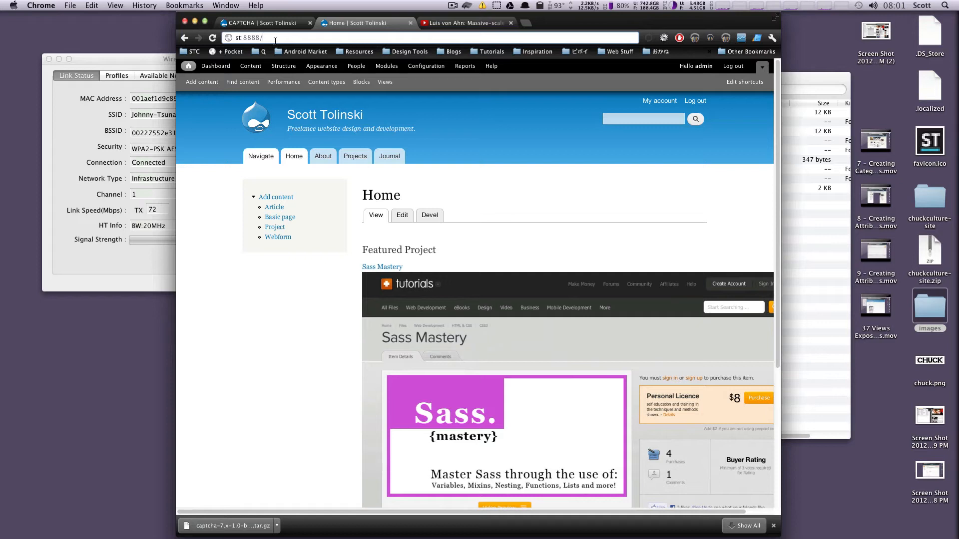
- Inspect the /contact webform's Name field markup to find the form id webform-client-form-9
type("contact")
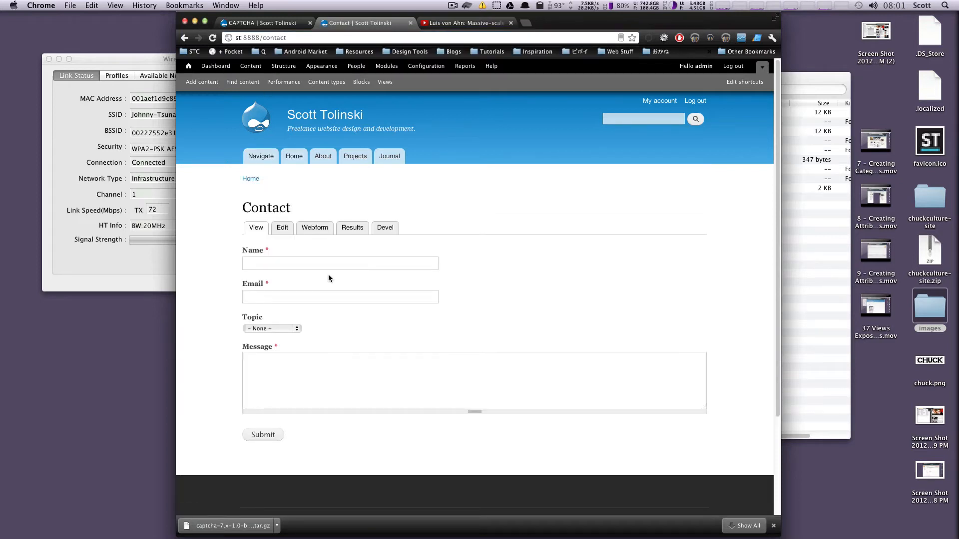
right_click(340, 263)
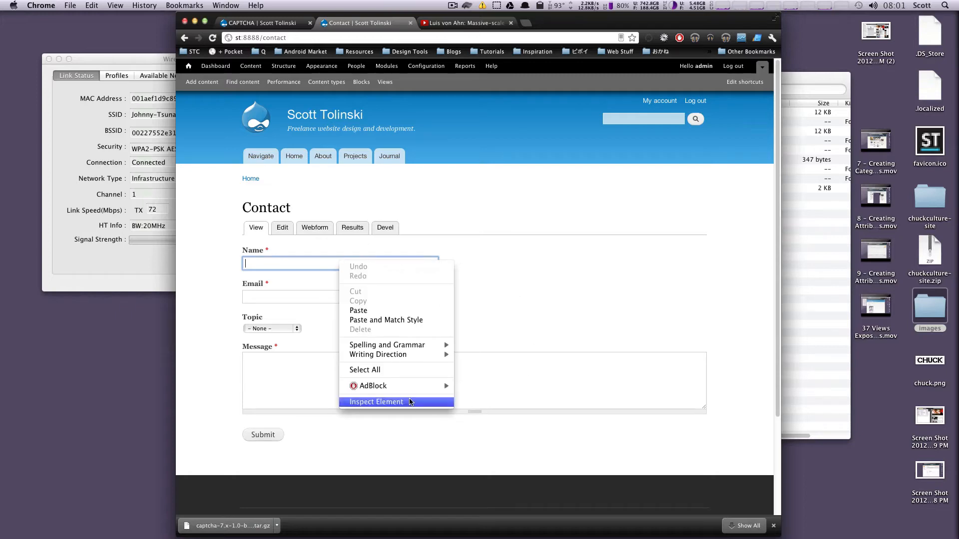
left_click(376, 402)
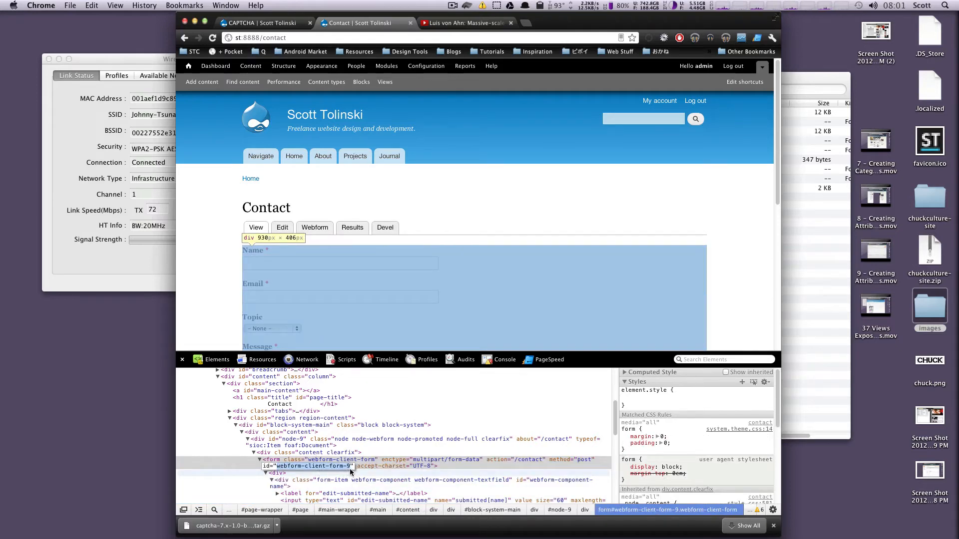
mouse_move(355, 188)
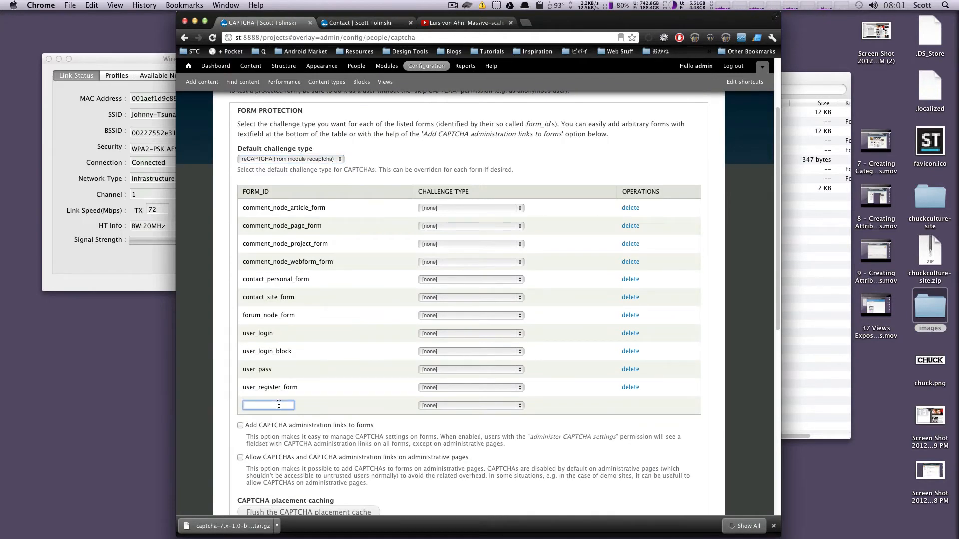
- Add webform-client-form as a protected FORM_ID with the default challenge type
type("webform-client-form")
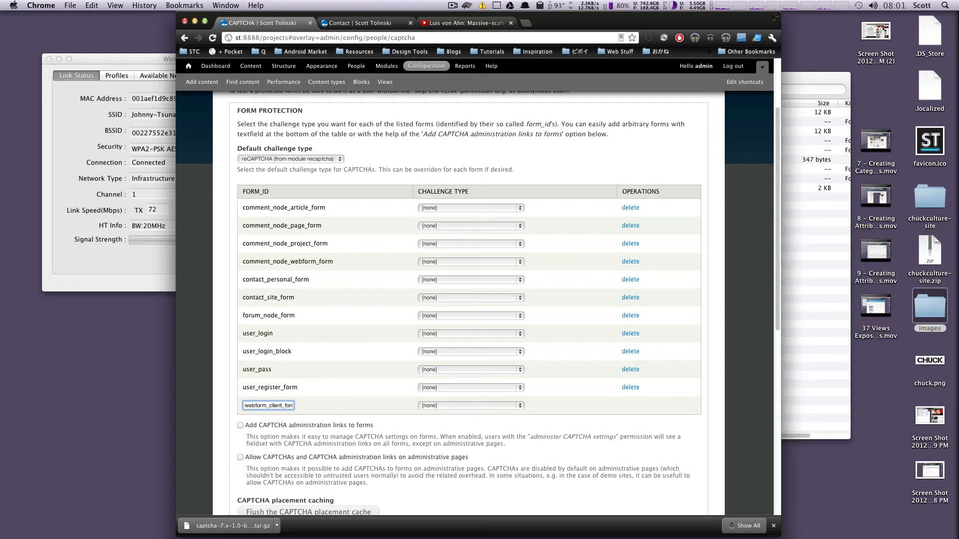
mouse_move(410, 406)
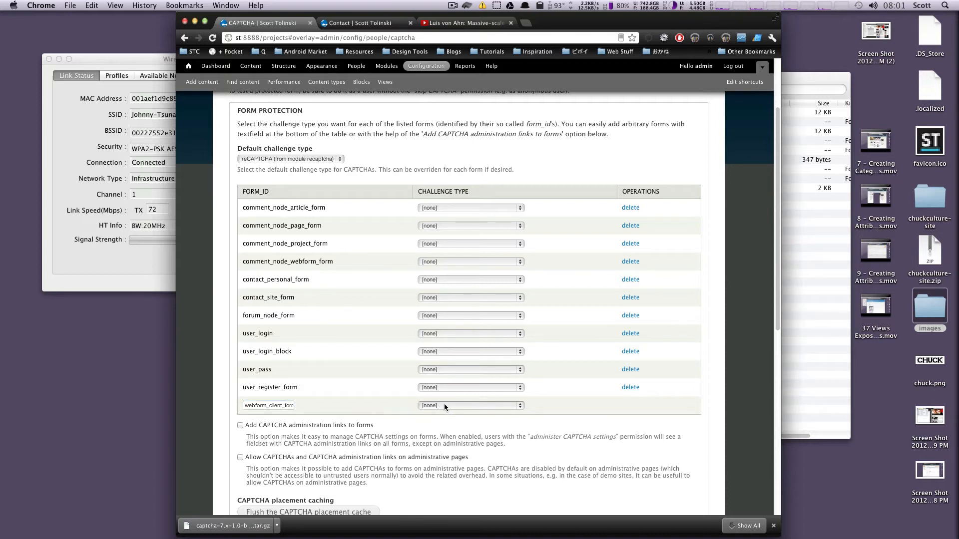
left_click(469, 406)
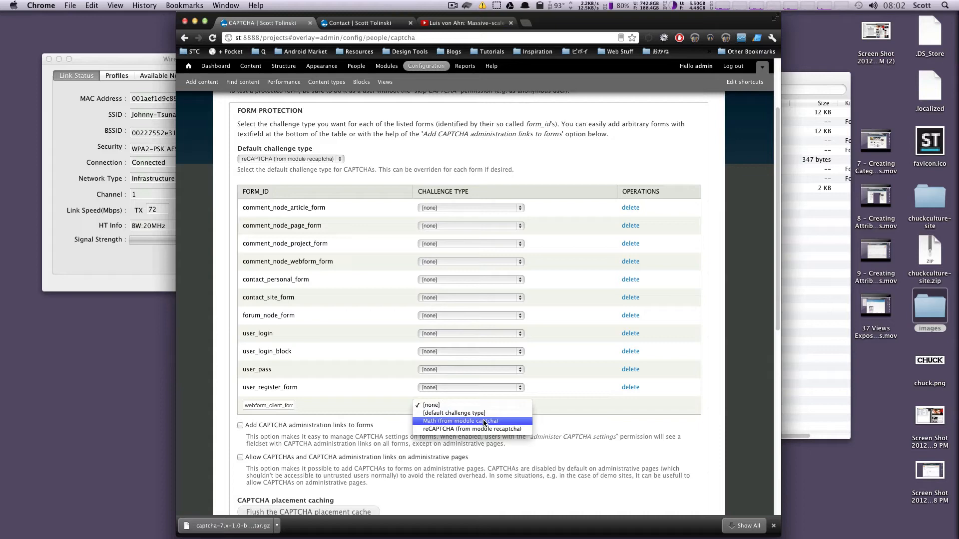
left_click(453, 412)
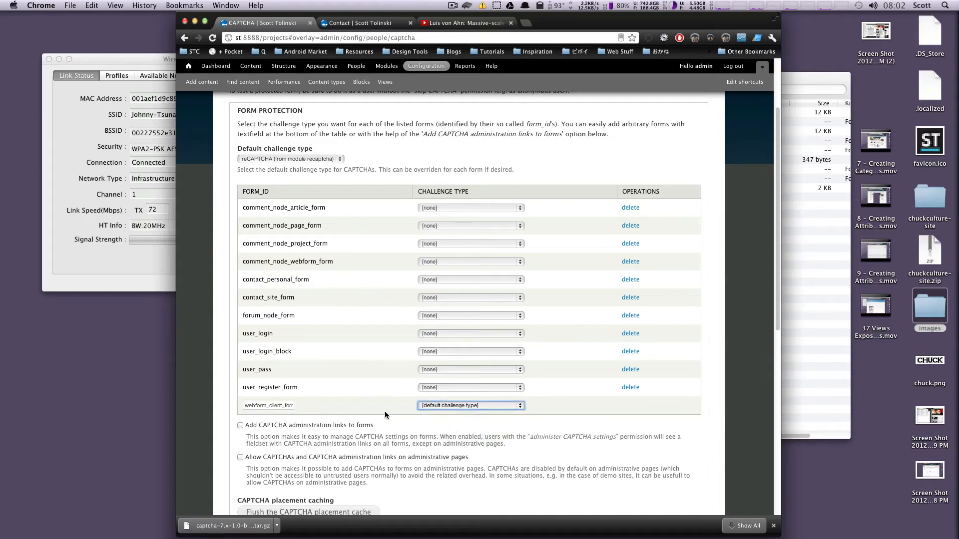
scroll("down", 3)
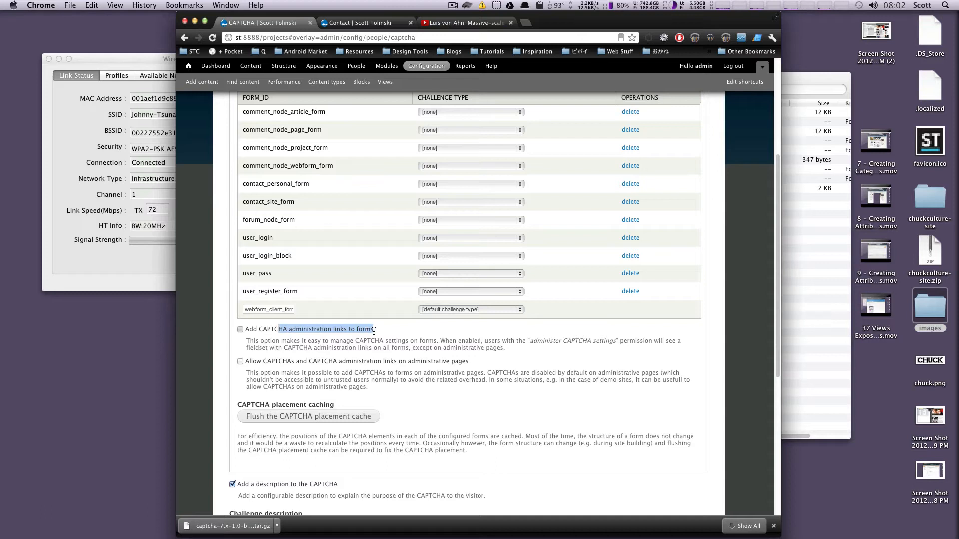
- Review the administration links option description and save the CAPTCHA settings
left_click_drag(374, 329, 444, 350)
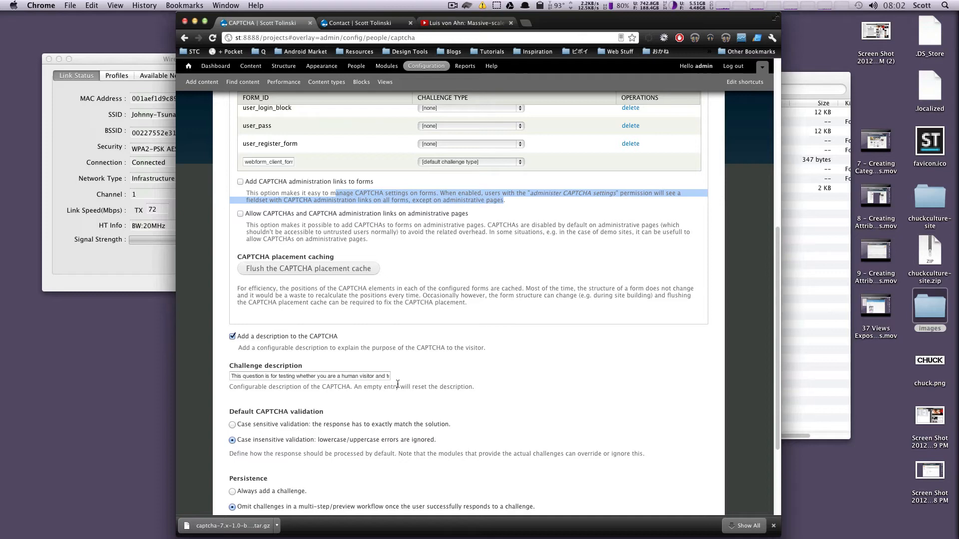
mouse_move(366, 339)
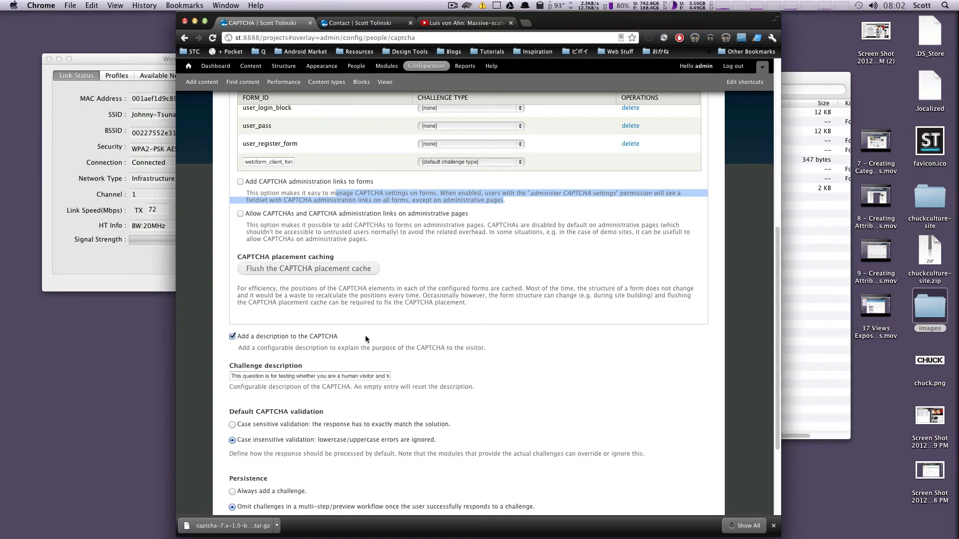
scroll("down", 3)
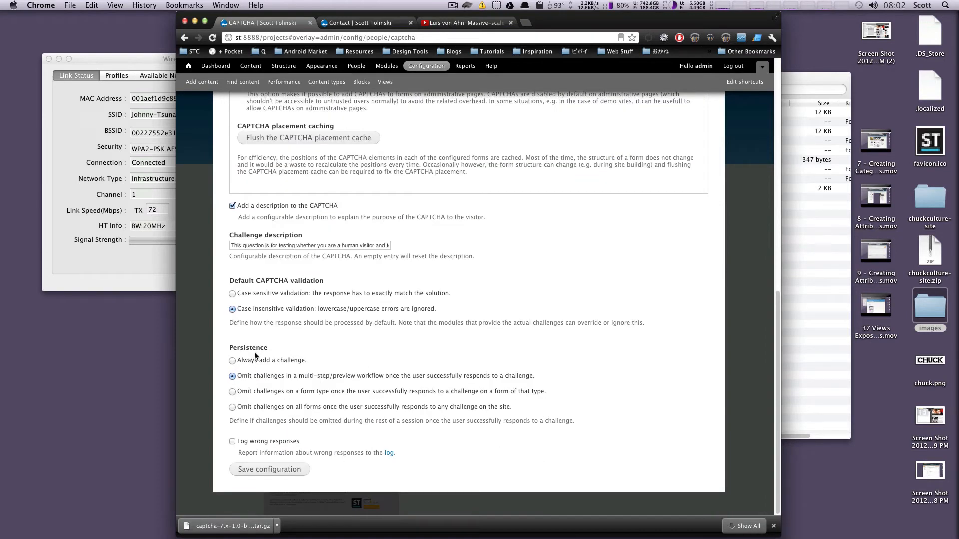
mouse_move(342, 389)
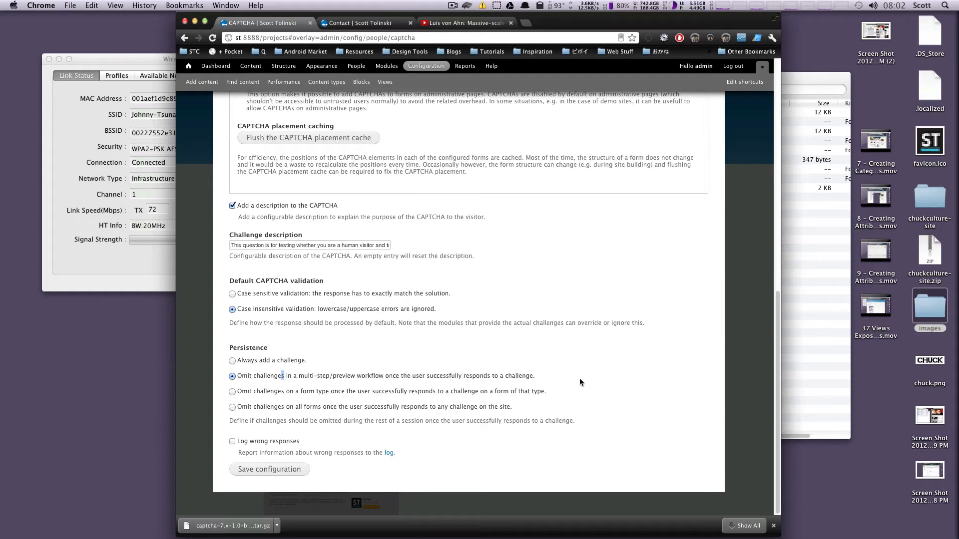
mouse_move(294, 468)
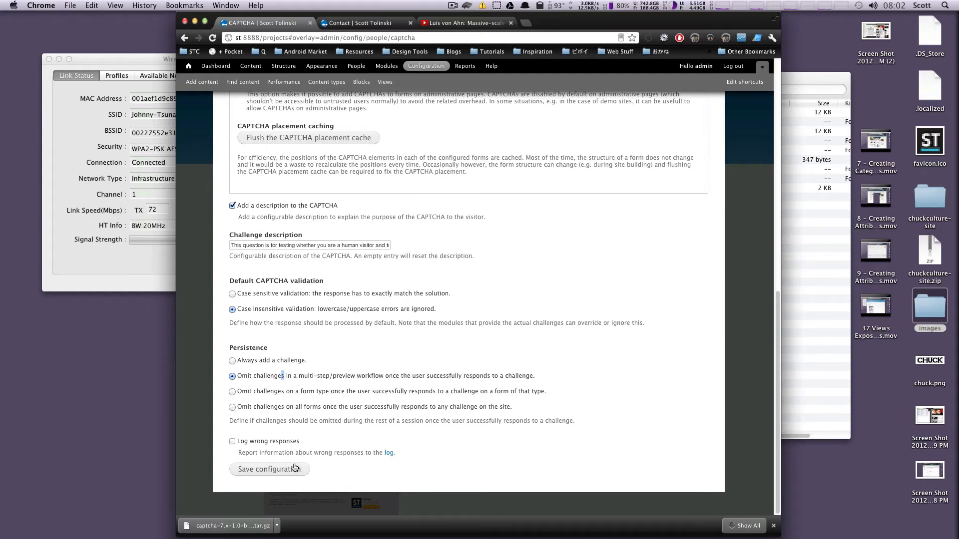
mouse_move(309, 447)
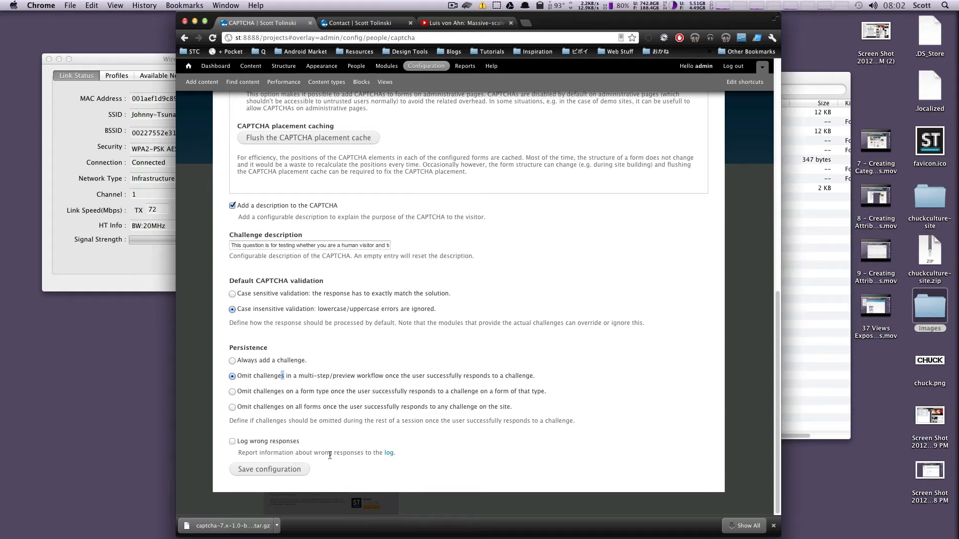
mouse_move(419, 470)
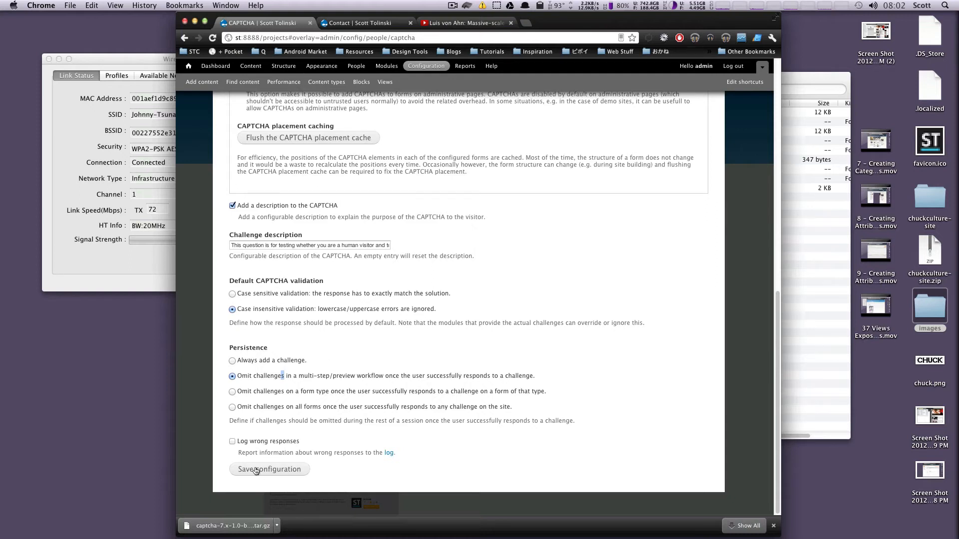
left_click(269, 470)
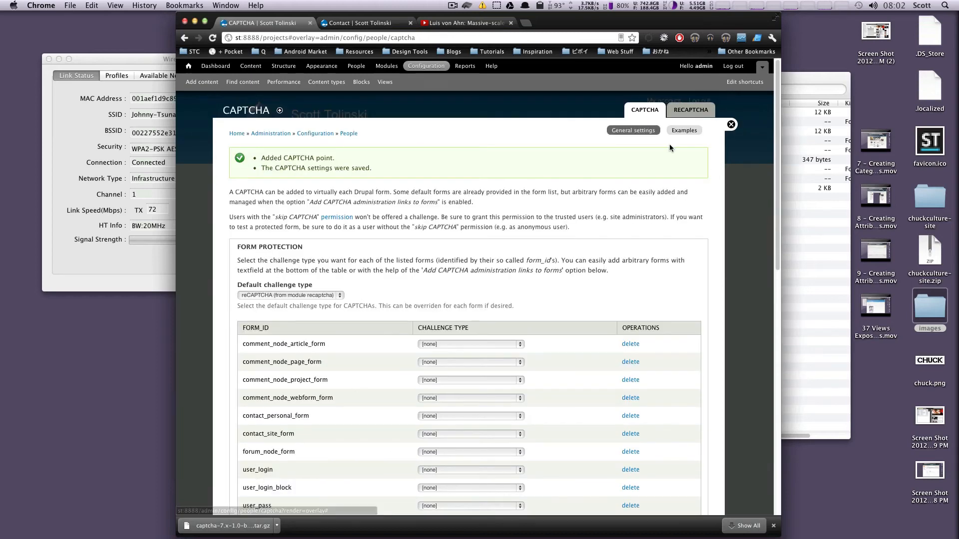
- Go to the RECAPTCHA settings tab leading to Google's key creation page
left_click(690, 110)
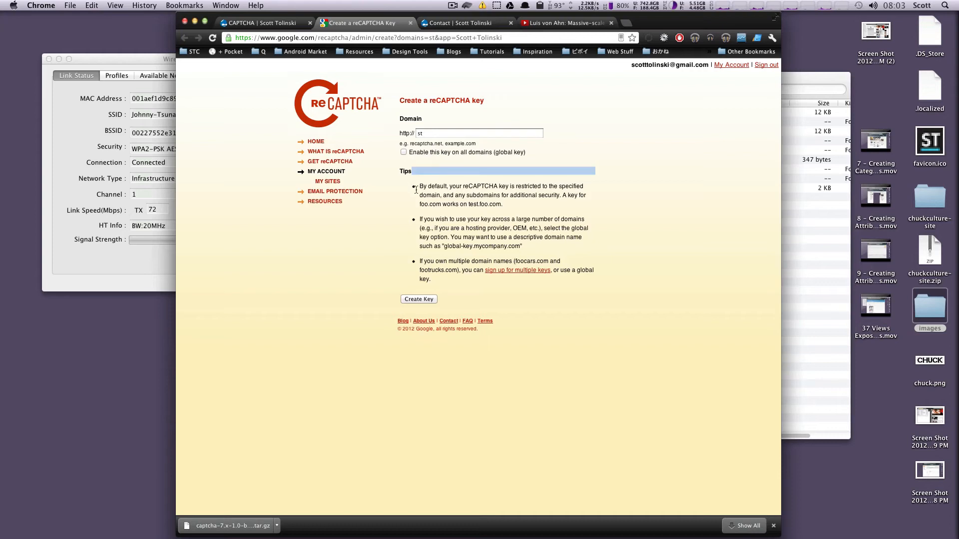
left_click(264, 23)
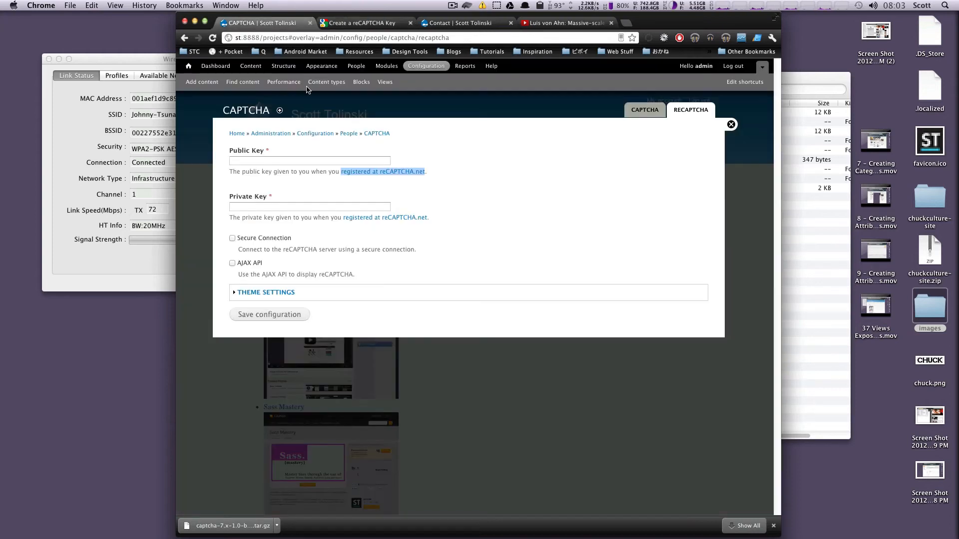
left_click(309, 206)
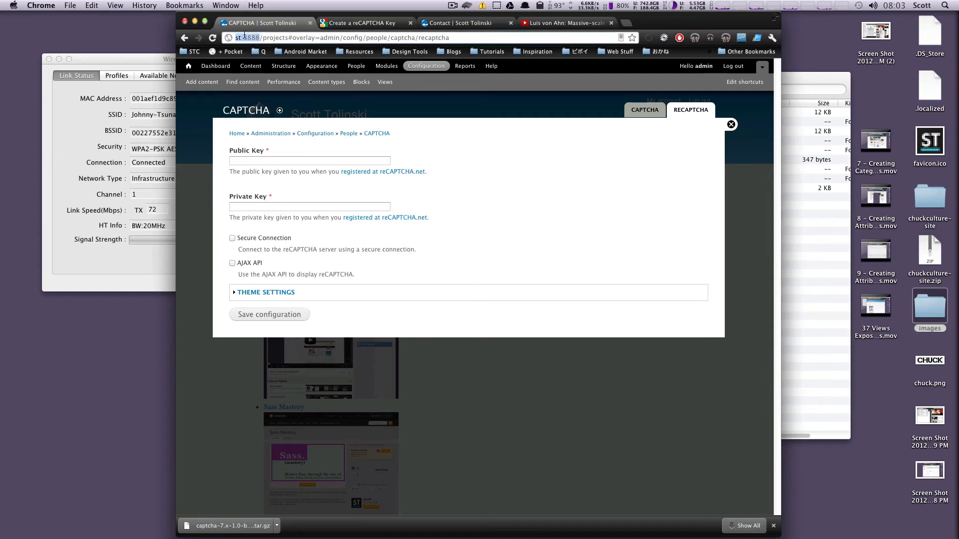
left_click(363, 23)
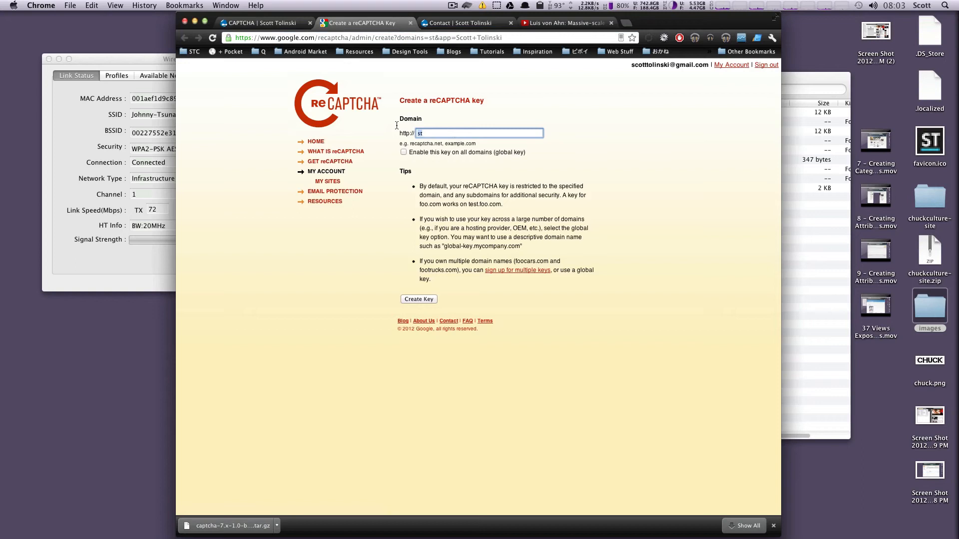
type("http://st:8888/")
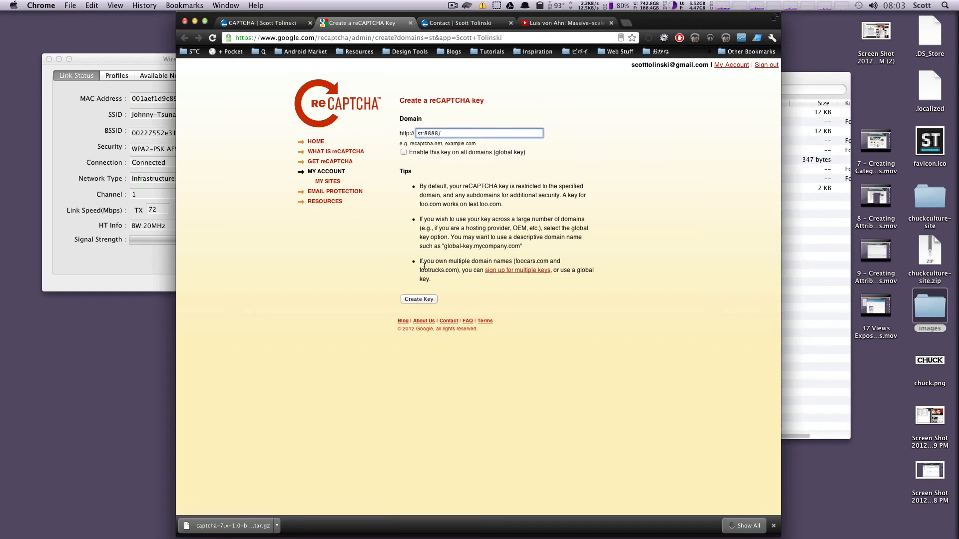
left_click(418, 299)
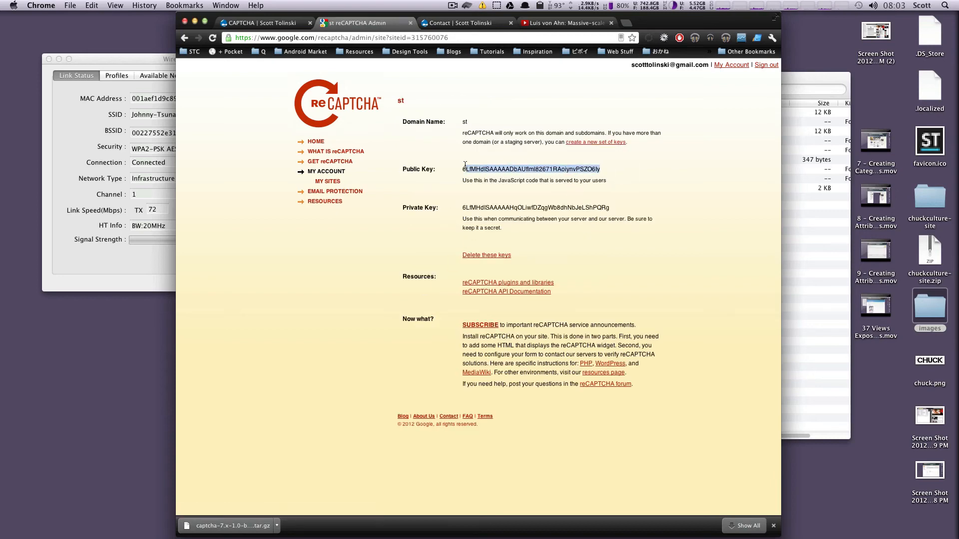
- Copy the new public and private keys into Drupal's reCAPTCHA settings and save the configuration
left_click(262, 23)
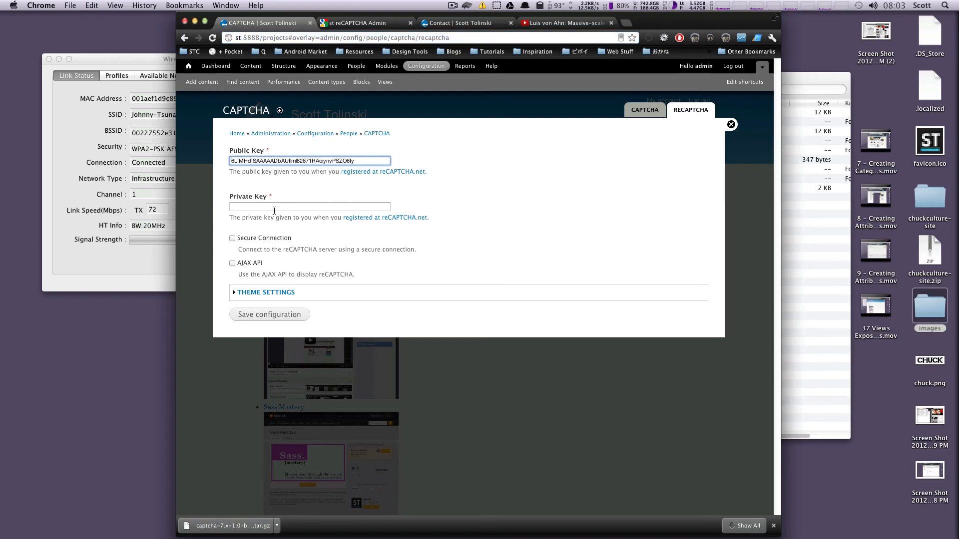
left_click(361, 23)
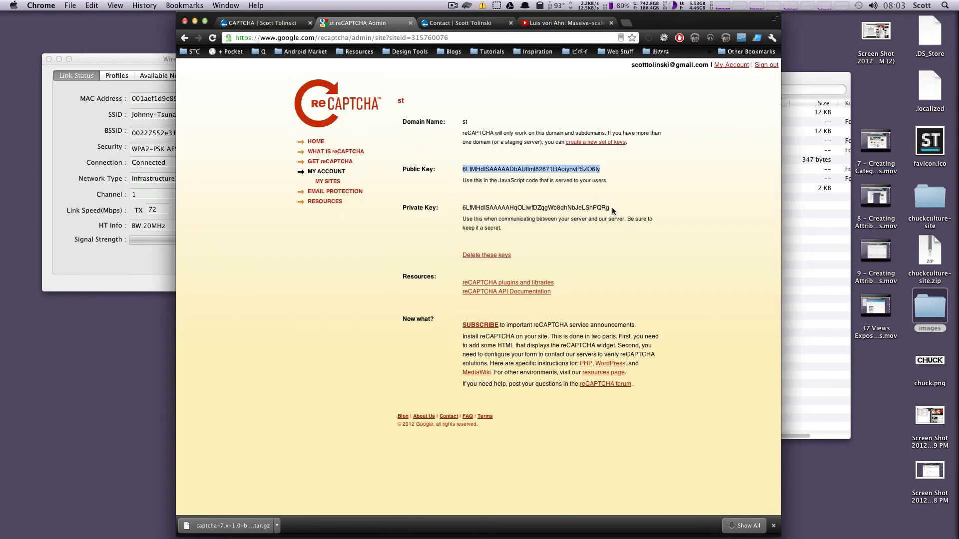
left_click(263, 23)
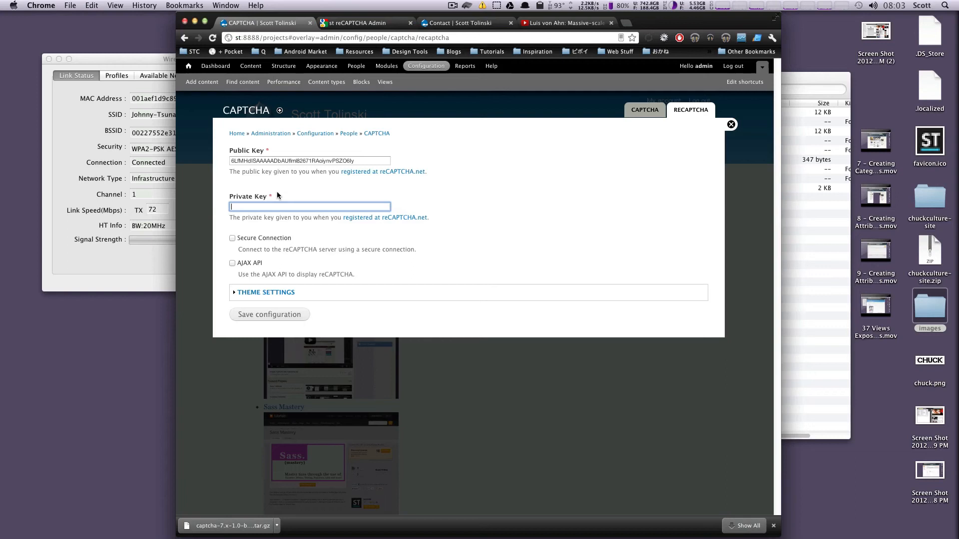
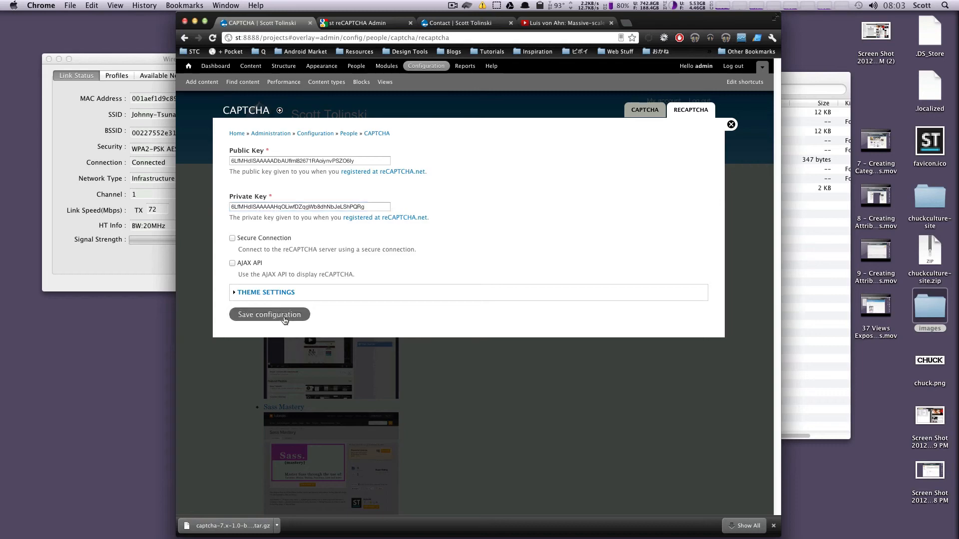
left_click(269, 315)
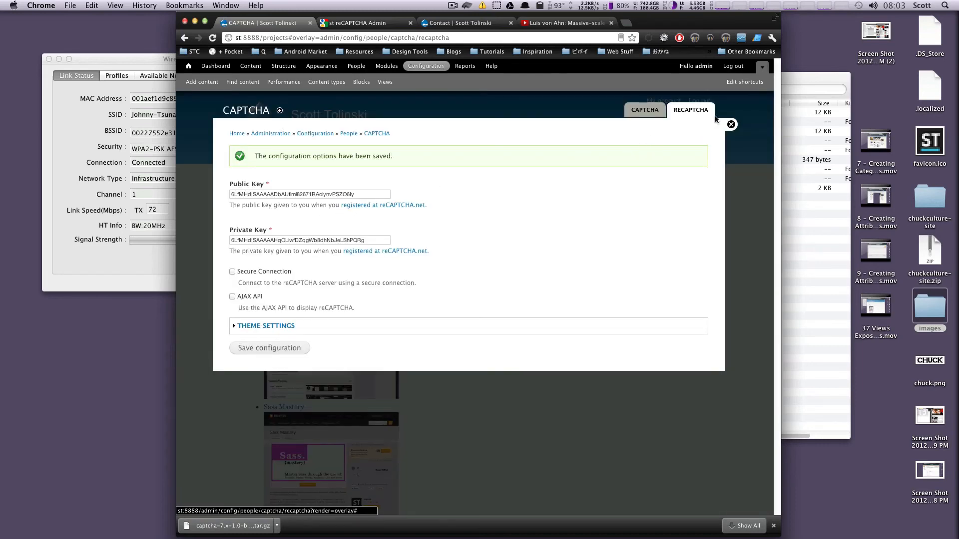
left_click(731, 124)
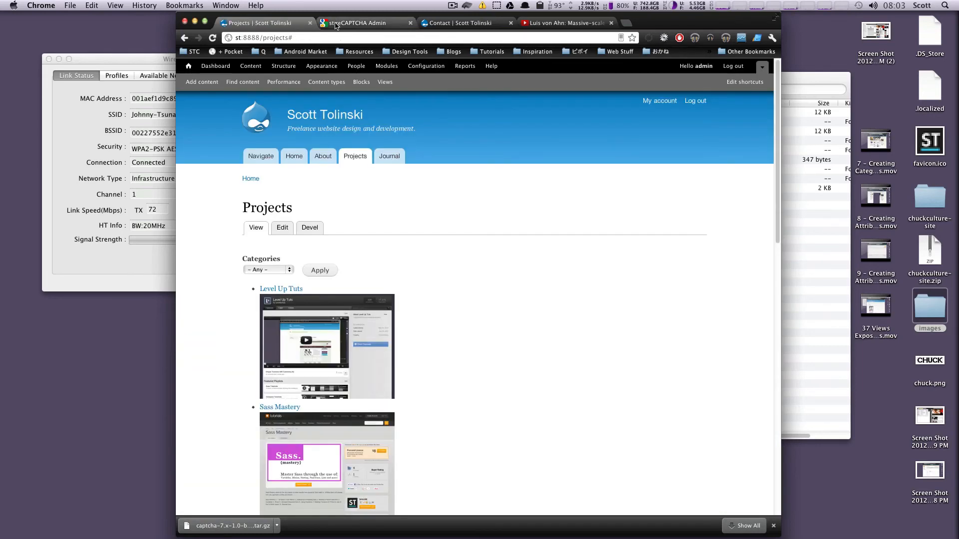
- View the site's Contact webform, then start a fresh Chrome incognito window for anonymous testing
left_click(360, 23)
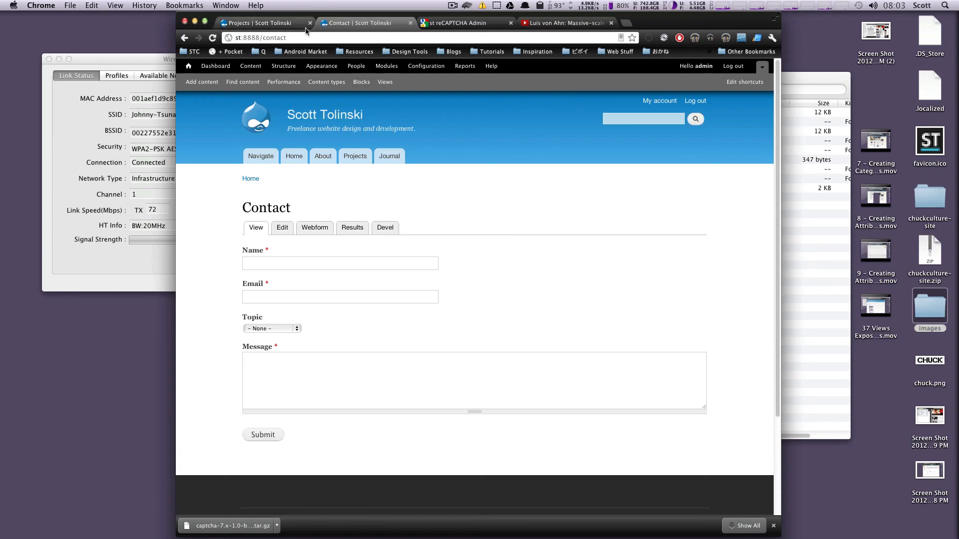
left_click(263, 37)
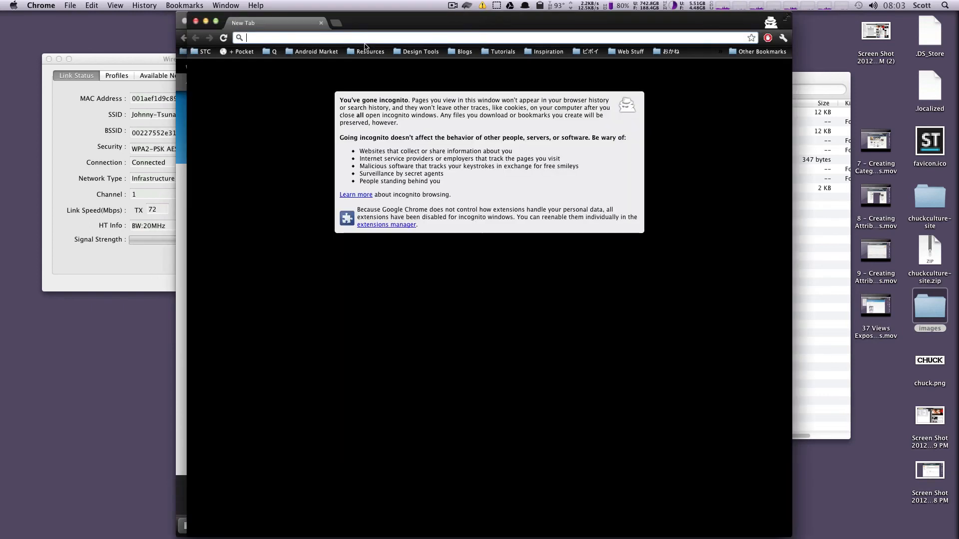
type("http://st:8888/contact")
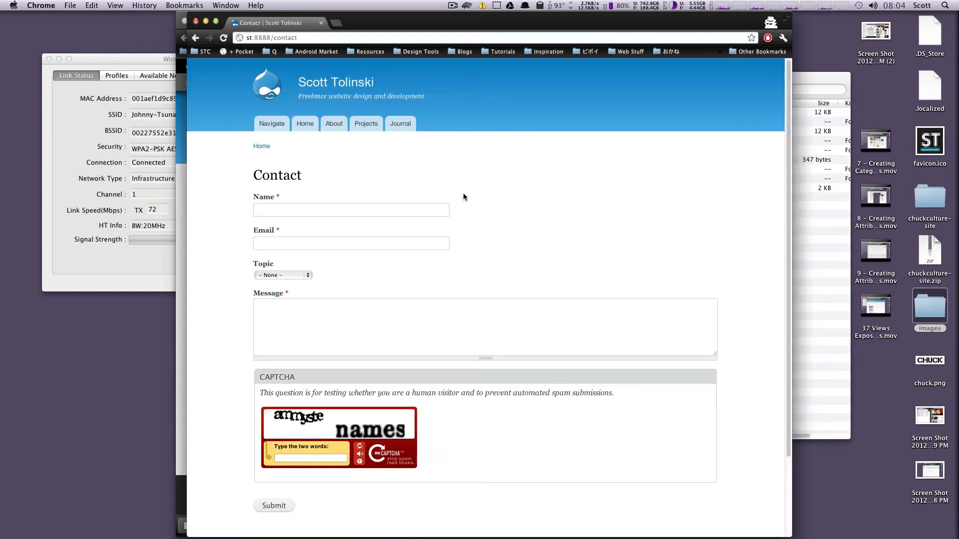
scroll("down", 3)
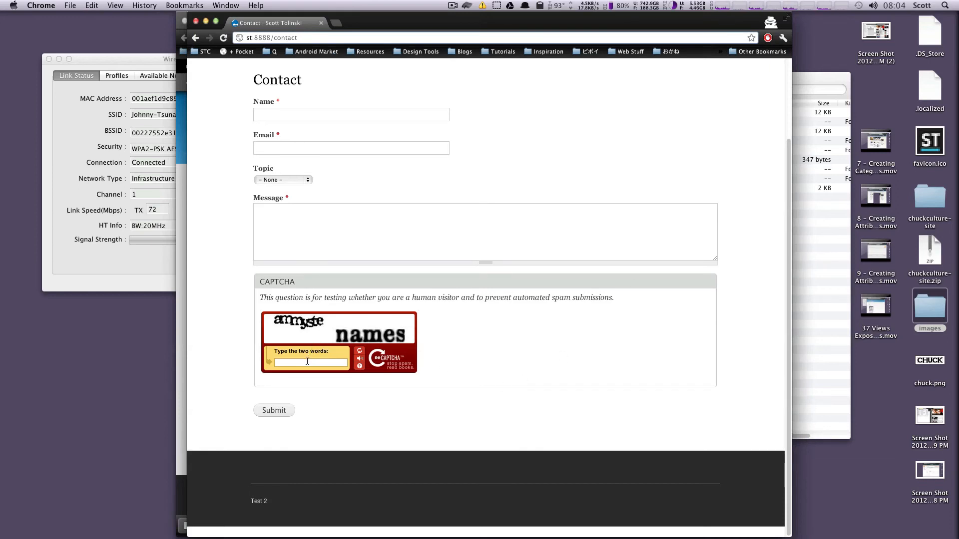
left_click(359, 351)
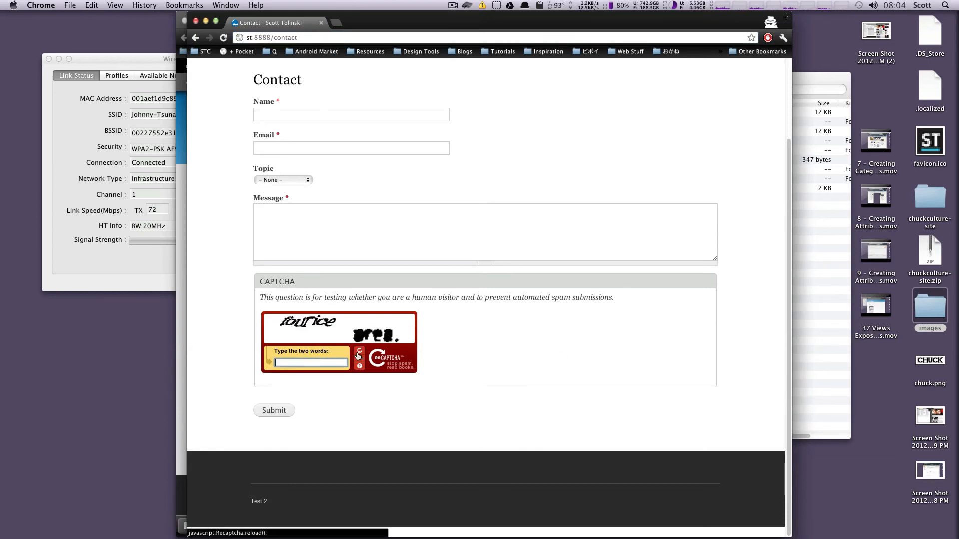
left_click(358, 353)
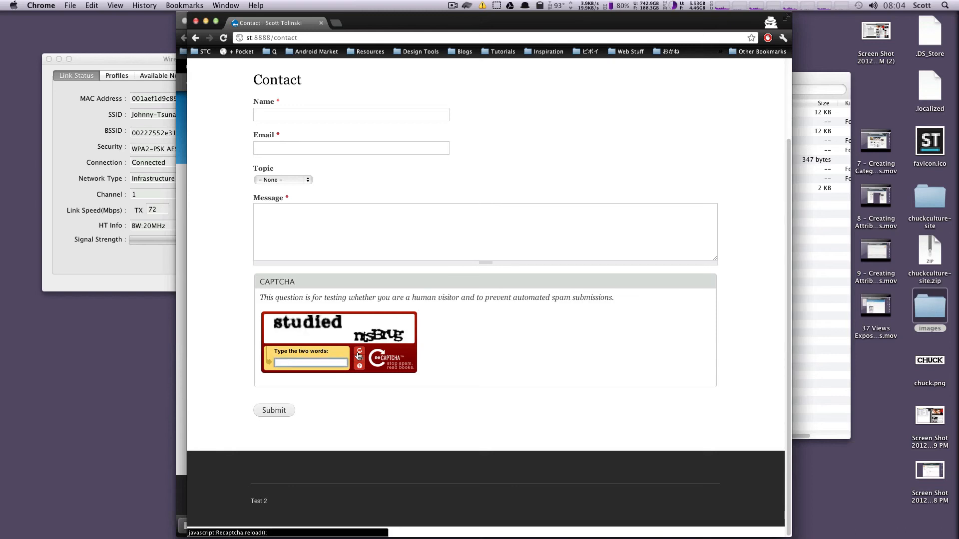
left_click(359, 351)
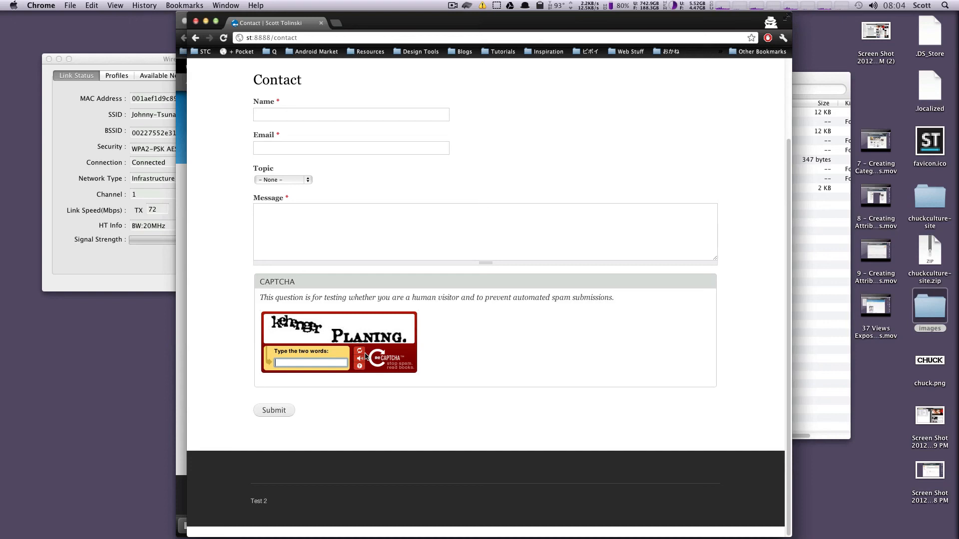
left_click(360, 350)
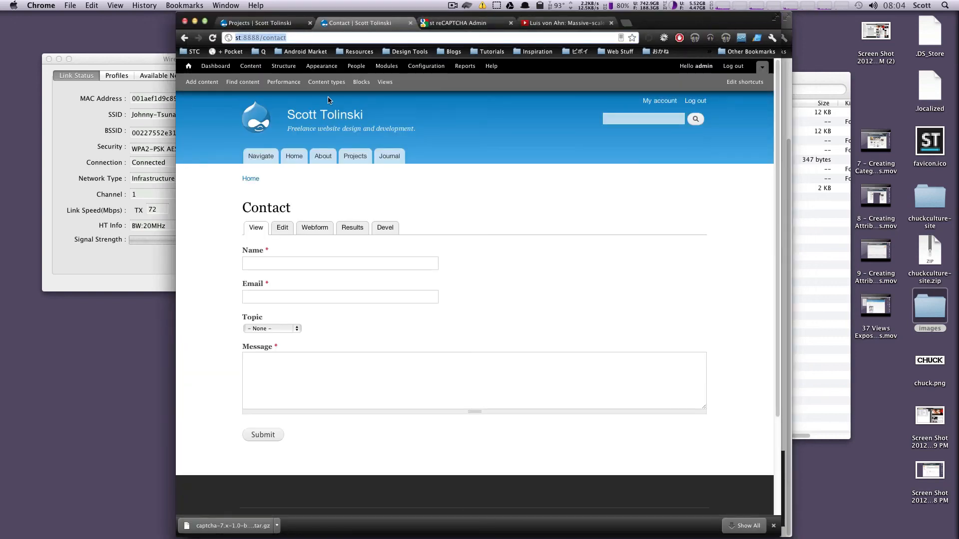
mouse_move(462, 140)
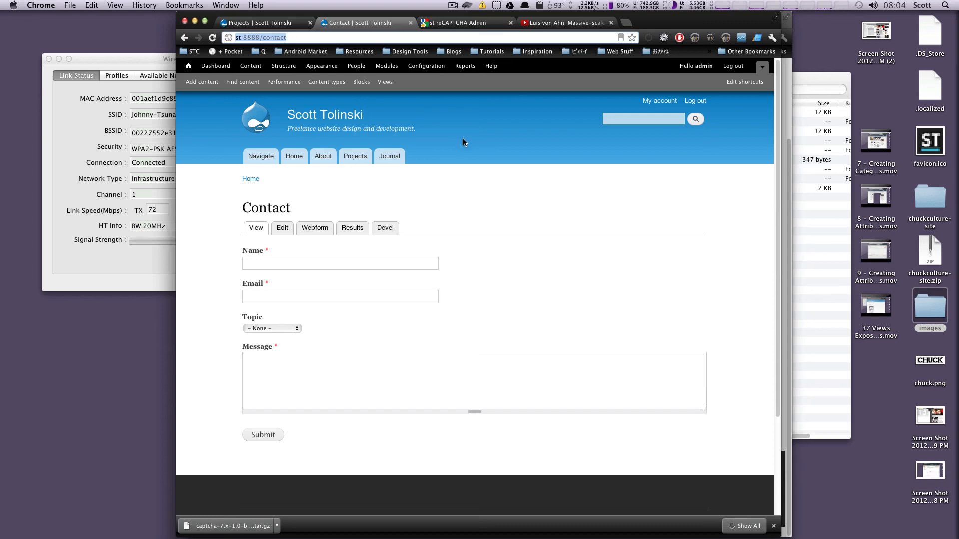
mouse_move(458, 85)
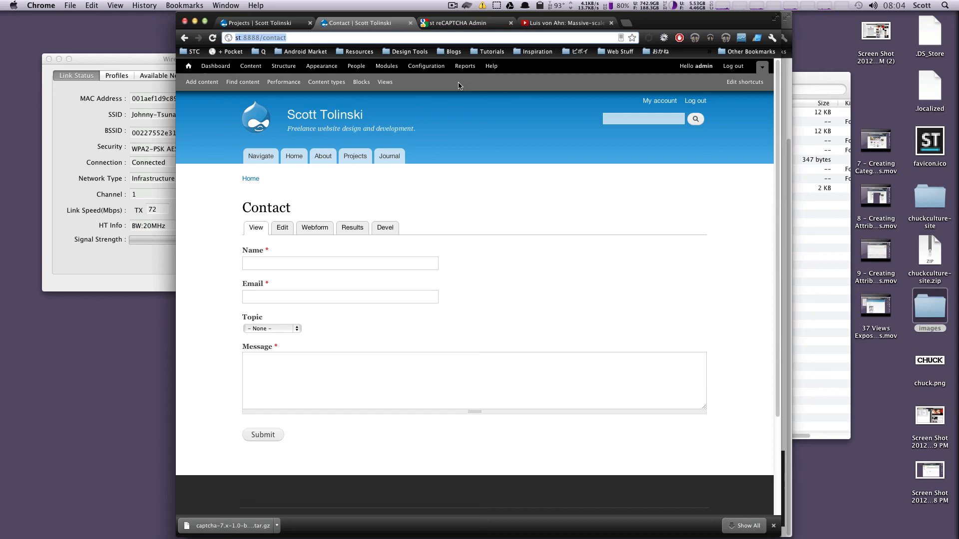
mouse_move(484, 153)
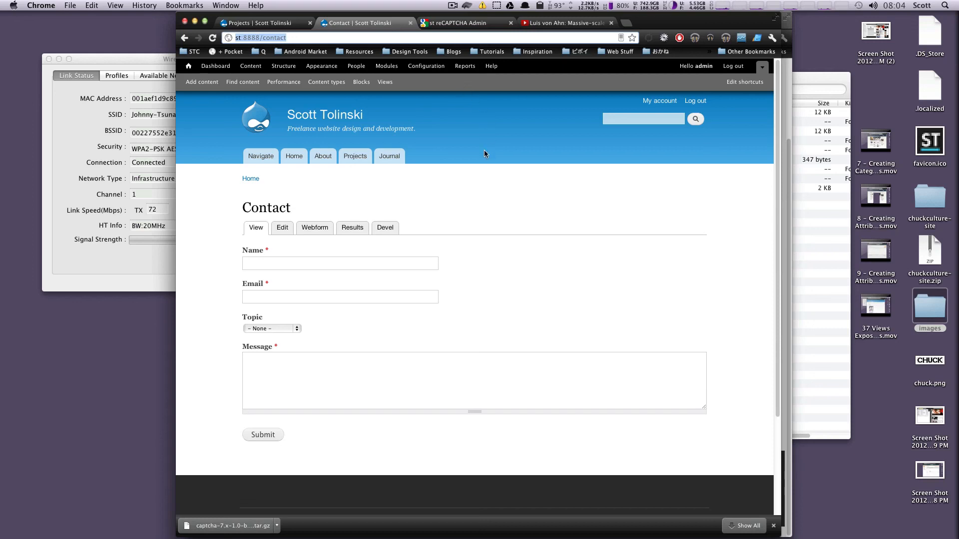
mouse_move(462, 159)
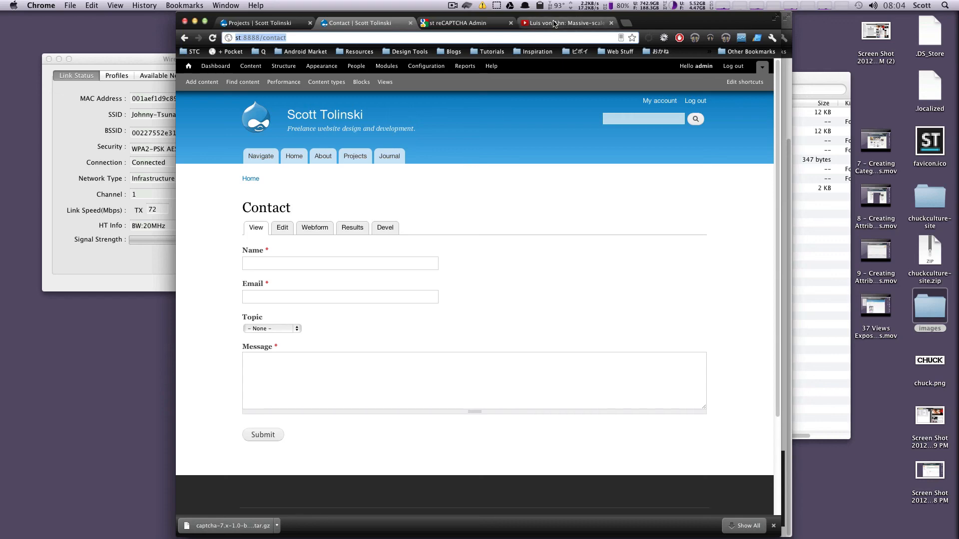
- Glance at the Luis von Ahn CAPTCHA TED talk on YouTube, return to Contact, then show the Projects page
left_click(562, 23)
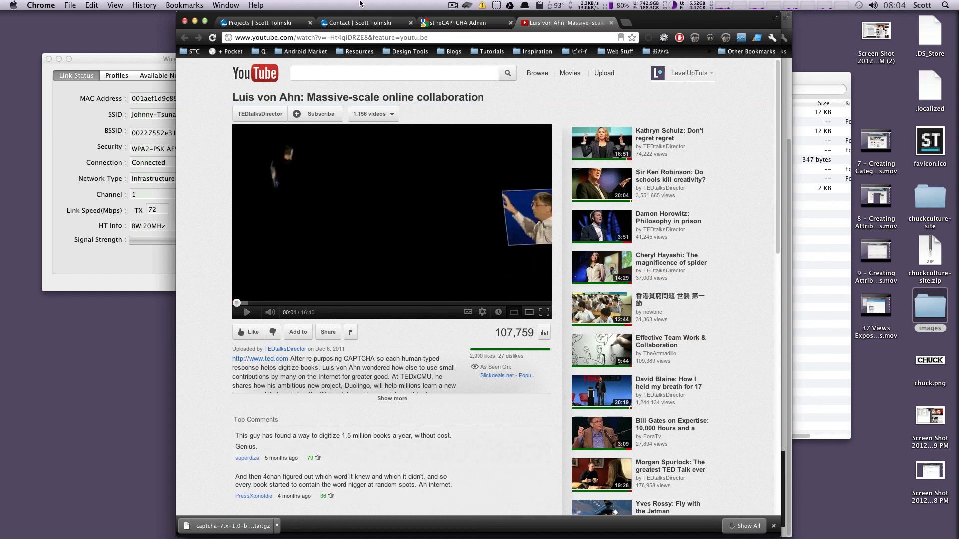
left_click(363, 23)
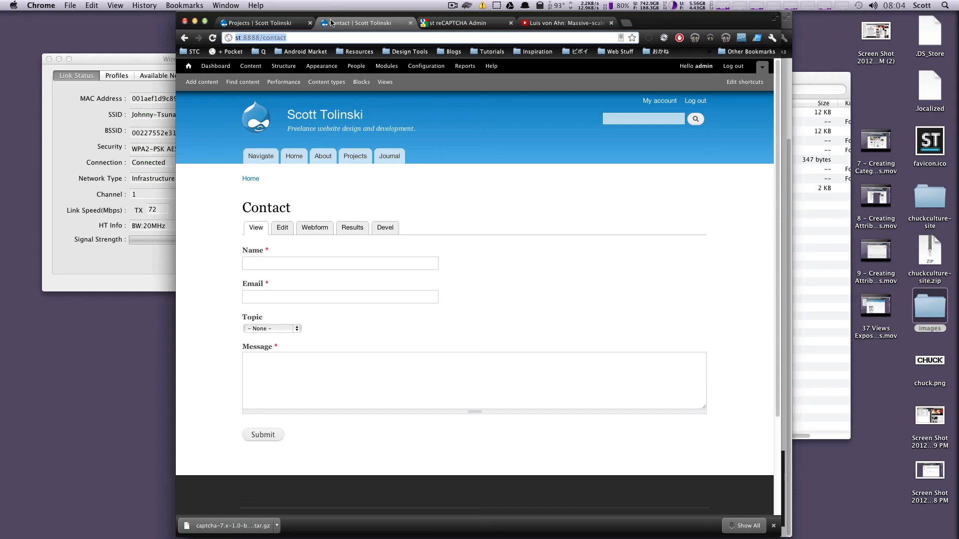
mouse_move(363, 23)
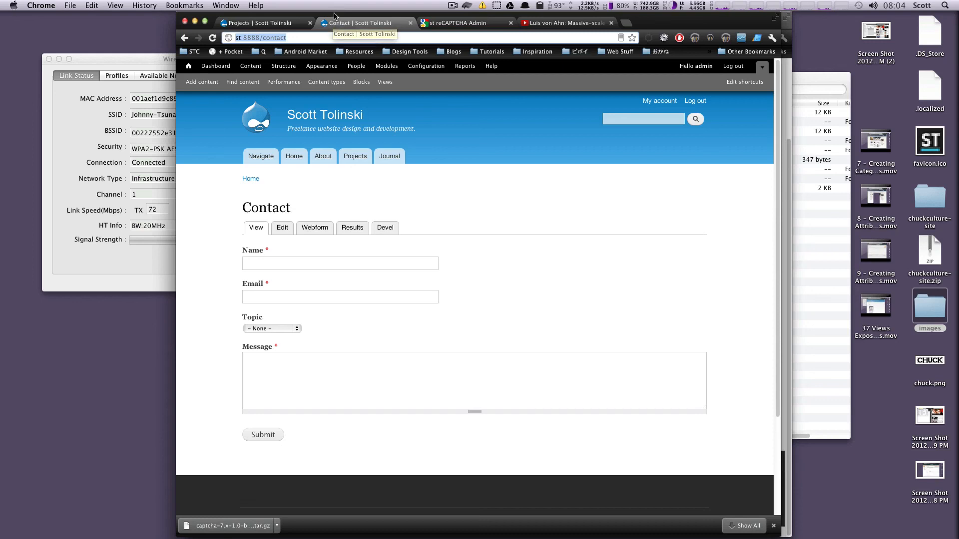
left_click(262, 23)
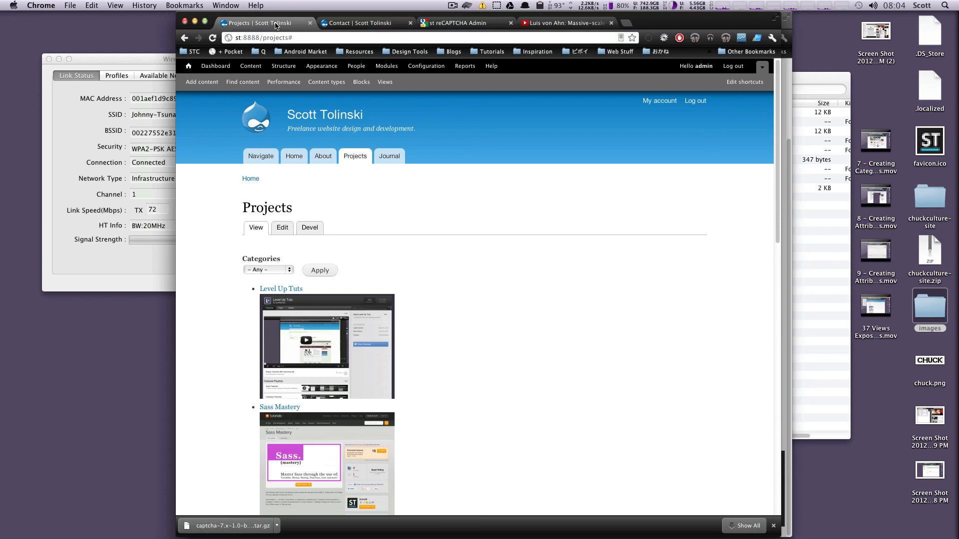